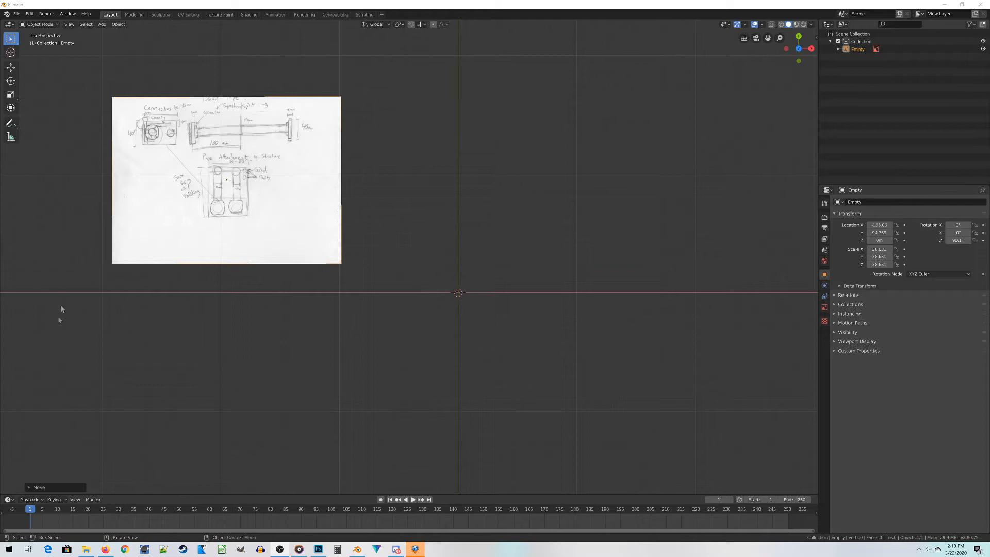
{"action": "mouse_move", "coordinate": [79, 170]}
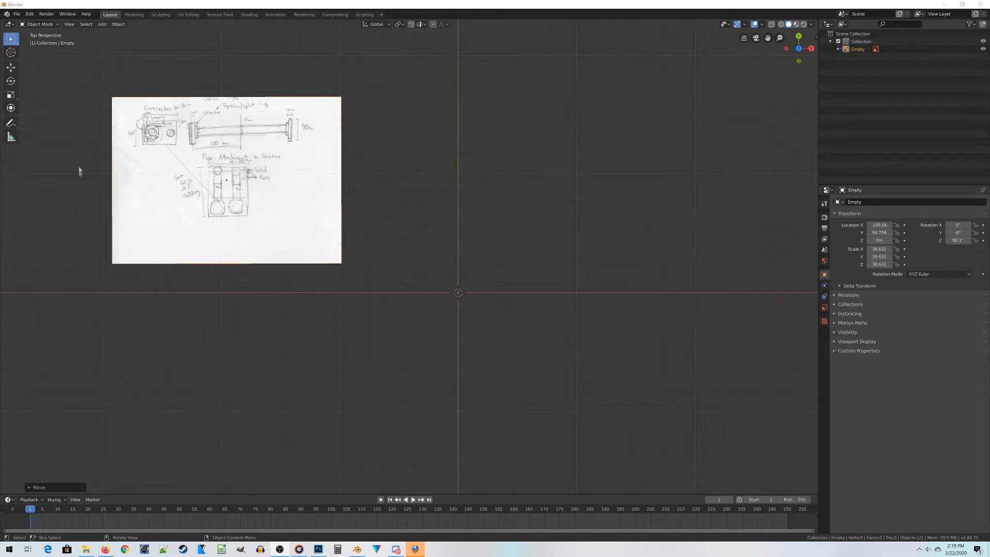
{"action": "mouse_move", "coordinate": [316, 72]}
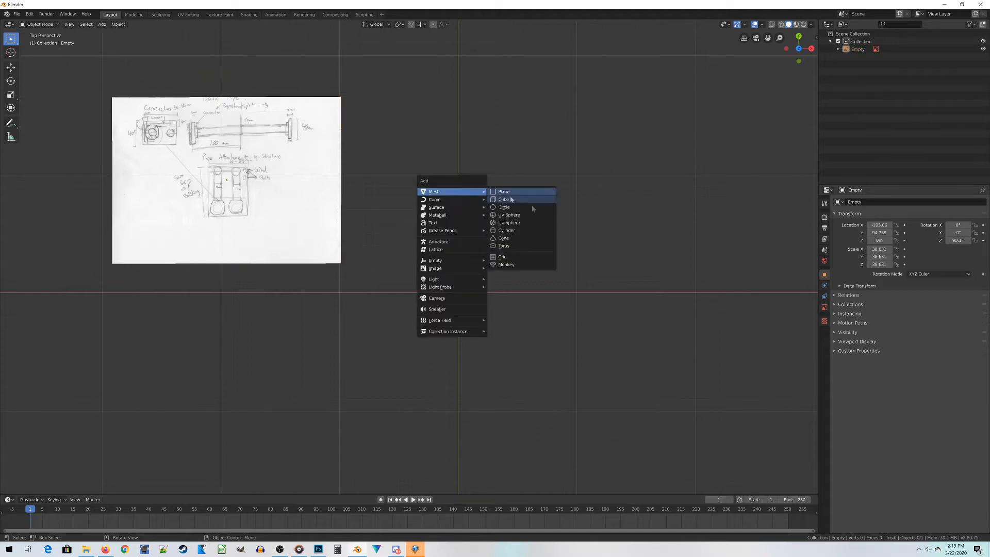
- Add a 128-vertex cylinder and move it off-centre toward the sketch reference
{"action": "left_click", "coordinate": [506, 230]}
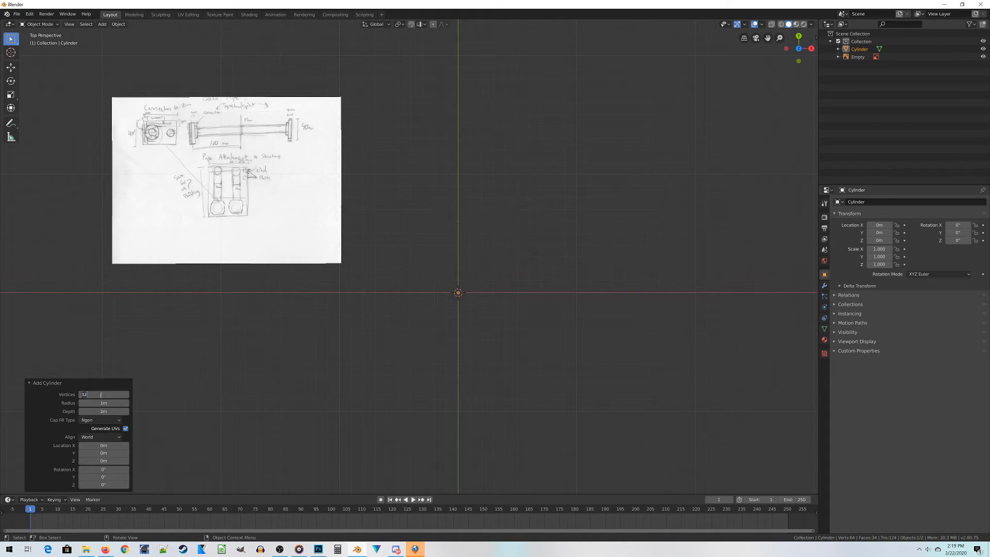
{"action": "type", "text": "128"}
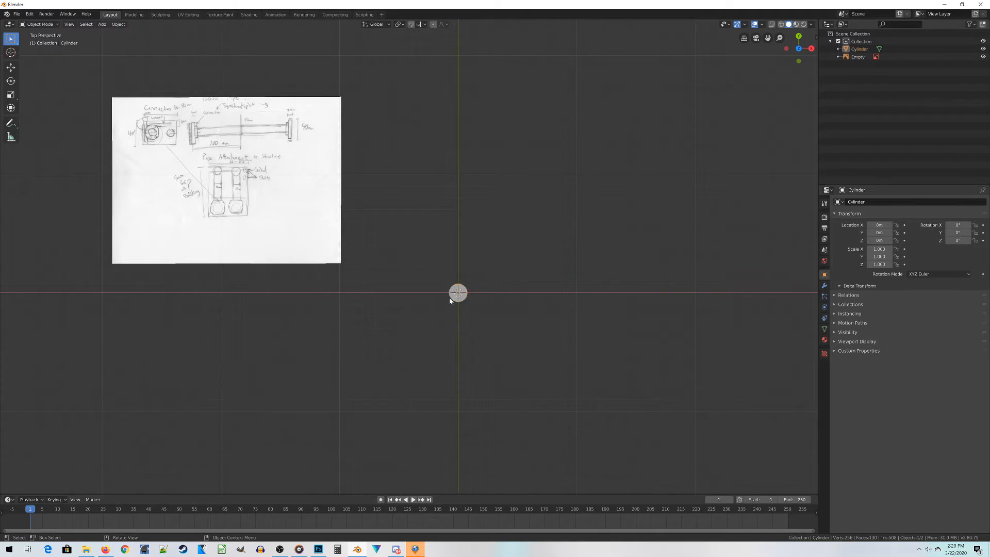
{"action": "left_click_drag", "start_coordinate": [458, 292], "coordinate": [353, 300]}
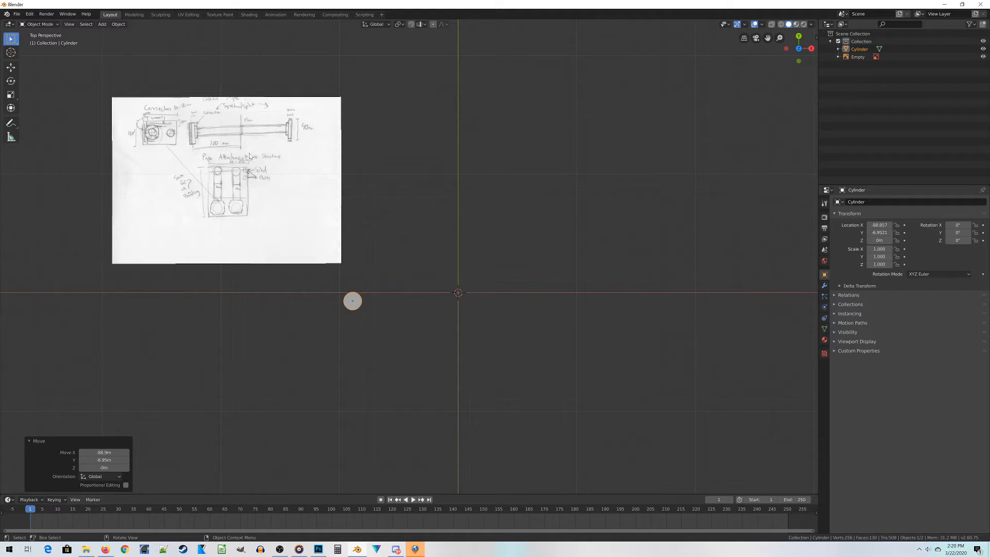
{"action": "mouse_move", "coordinate": [434, 343]}
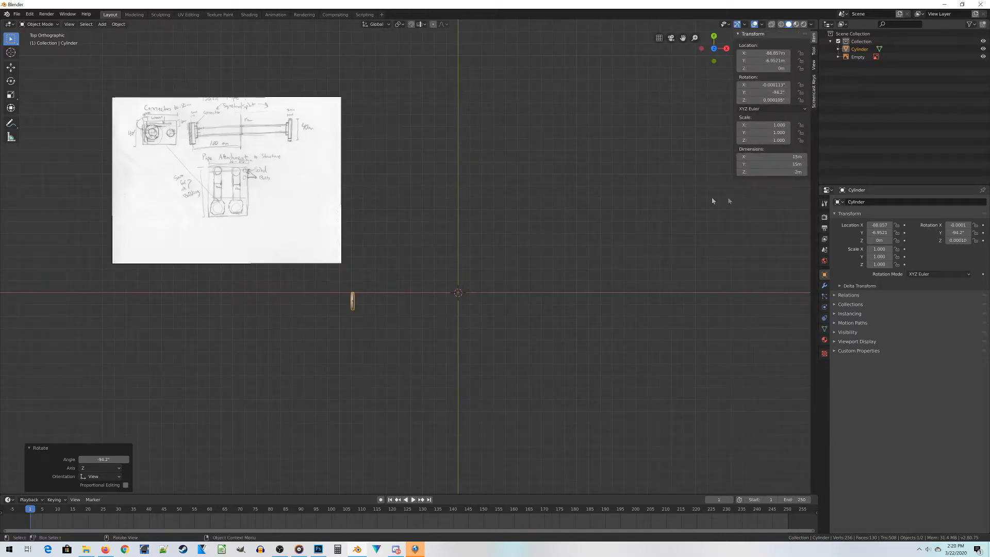
{"action": "mouse_move", "coordinate": [303, 360]}
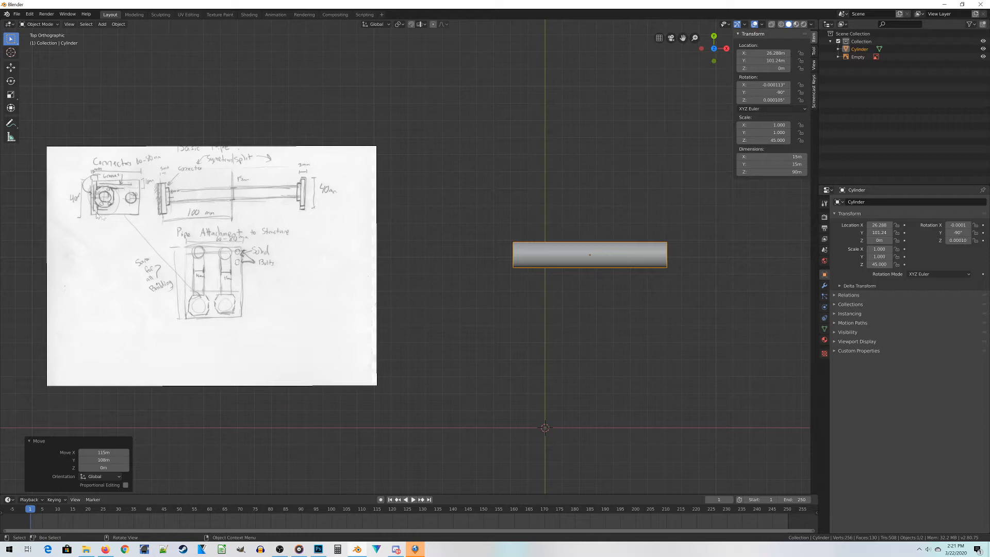
- Add a second cylinder as a flange disc and place it upright against the pipe's left end
{"action": "left_click", "coordinate": [101, 24]}
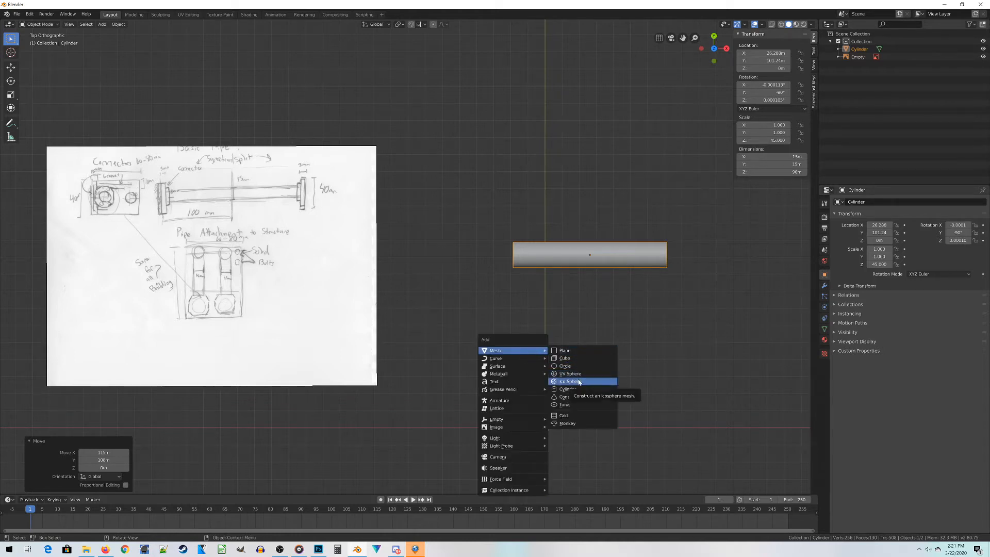
{"action": "left_click", "coordinate": [567, 389]}
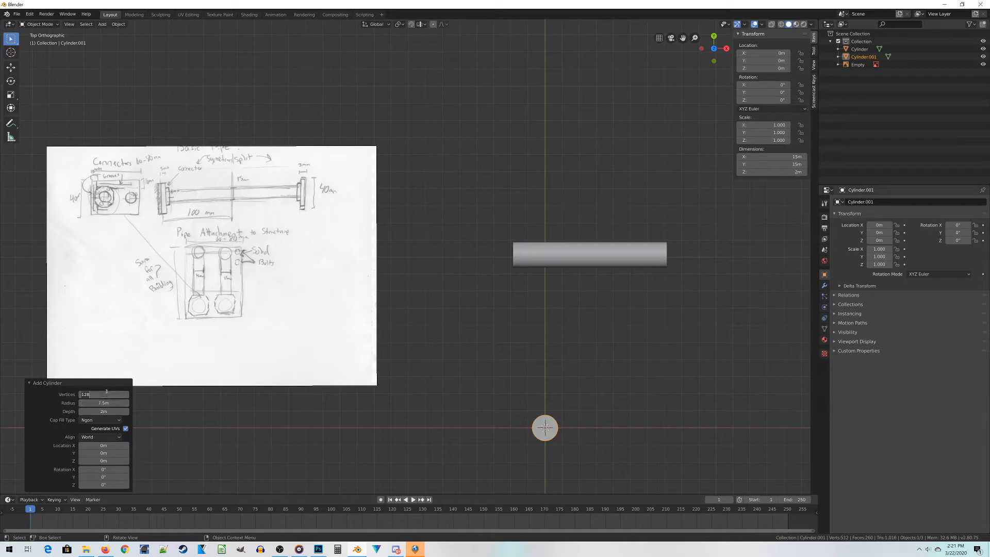
{"action": "type", "text": "8"}
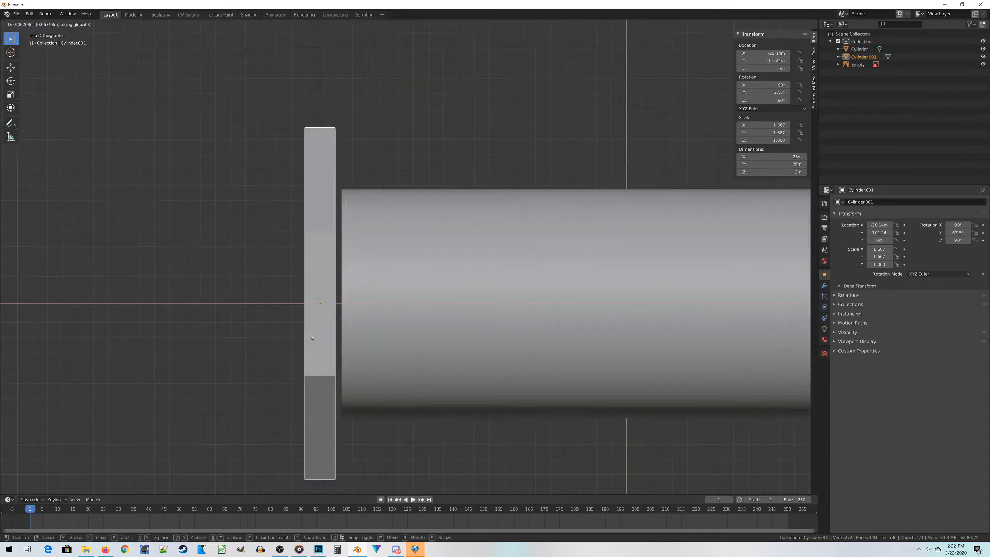
{"action": "left_click", "coordinate": [322, 342]}
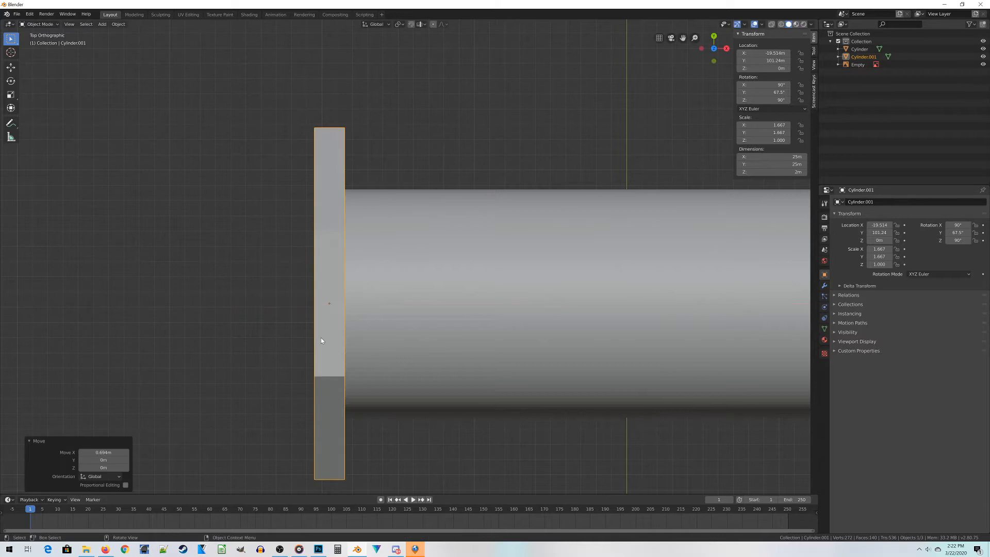
{"action": "key", "text": "KP_1"}
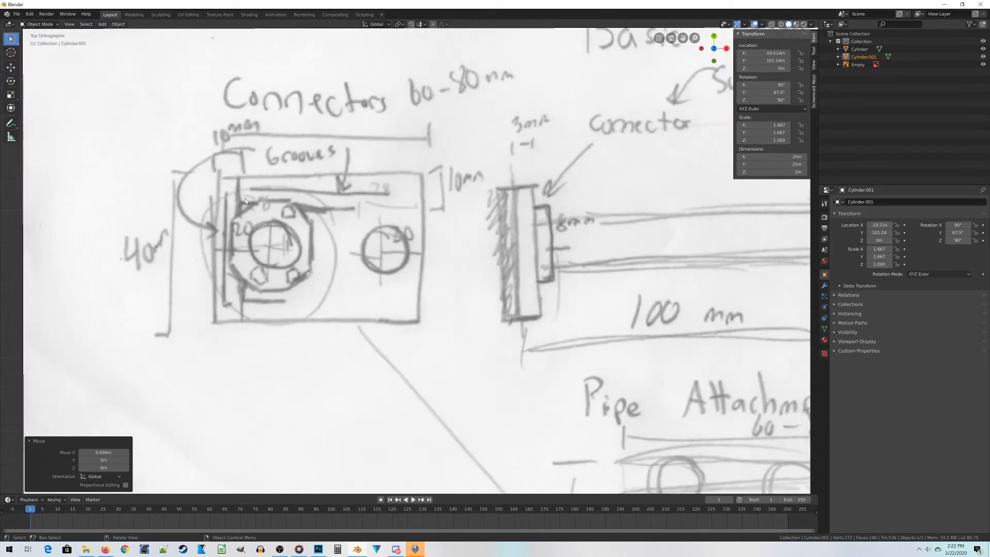
{"action": "mouse_move", "coordinate": [284, 203]}
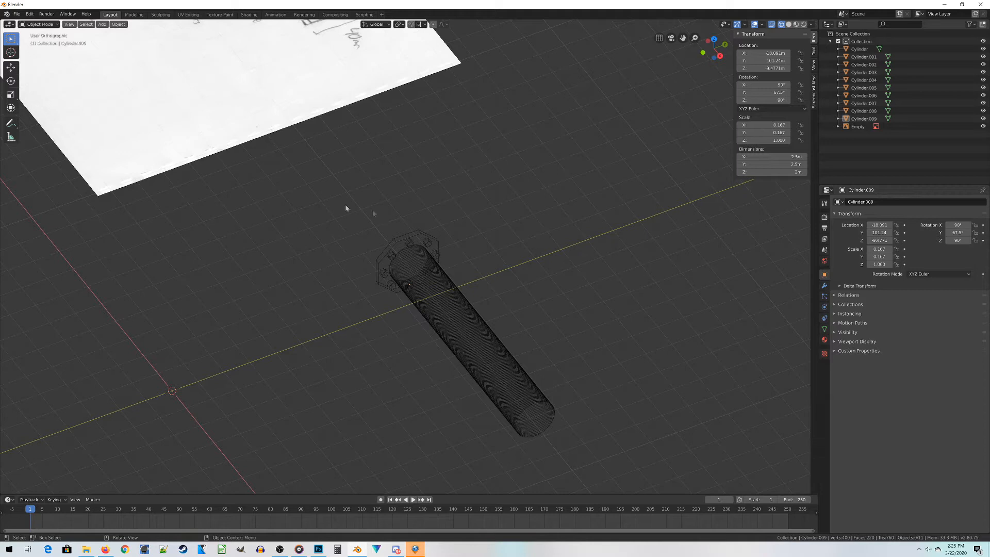
{"action": "mouse_move", "coordinate": [413, 212]}
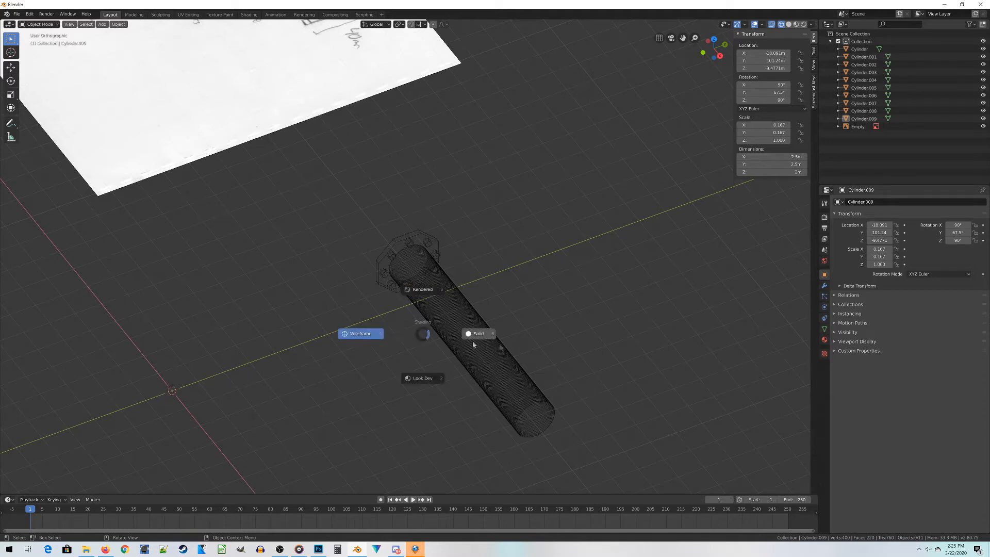
- Switch to wireframe shading and lasso-select the pipe, flange and bolt pieces for joining
{"action": "left_click", "coordinate": [477, 333]}
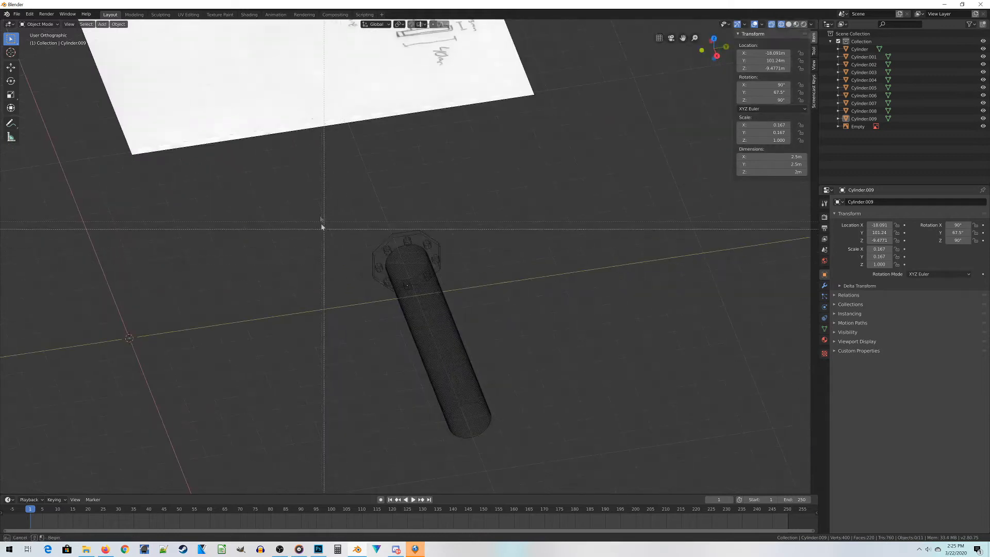
{"action": "left_click_drag", "start_coordinate": [322, 224], "coordinate": [561, 461]}
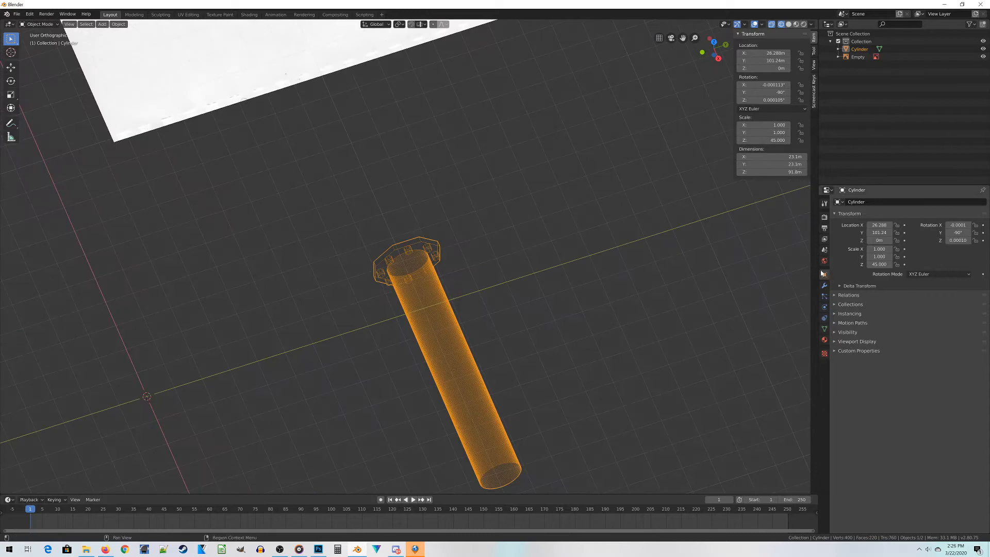
{"action": "mouse_move", "coordinate": [825, 274]}
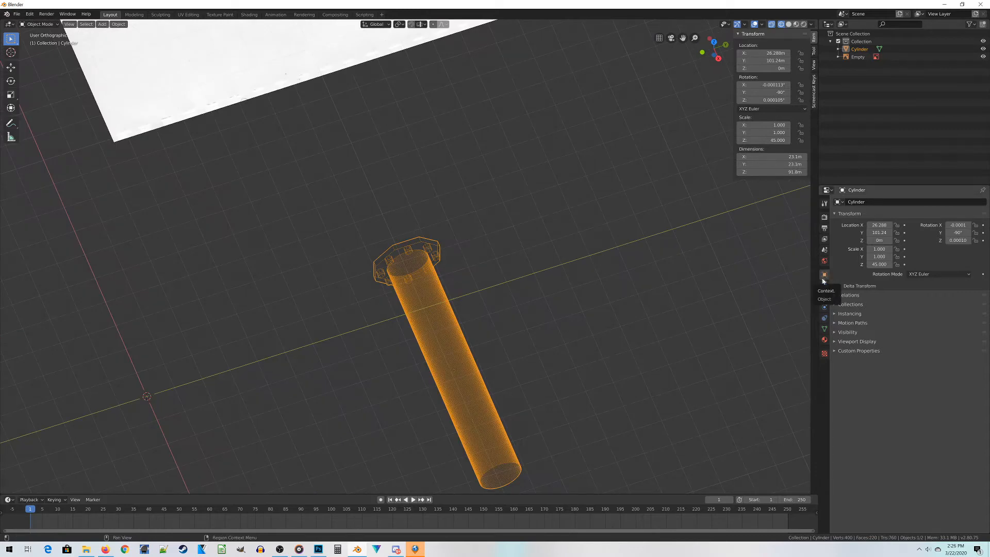
{"action": "mouse_move", "coordinate": [836, 278]}
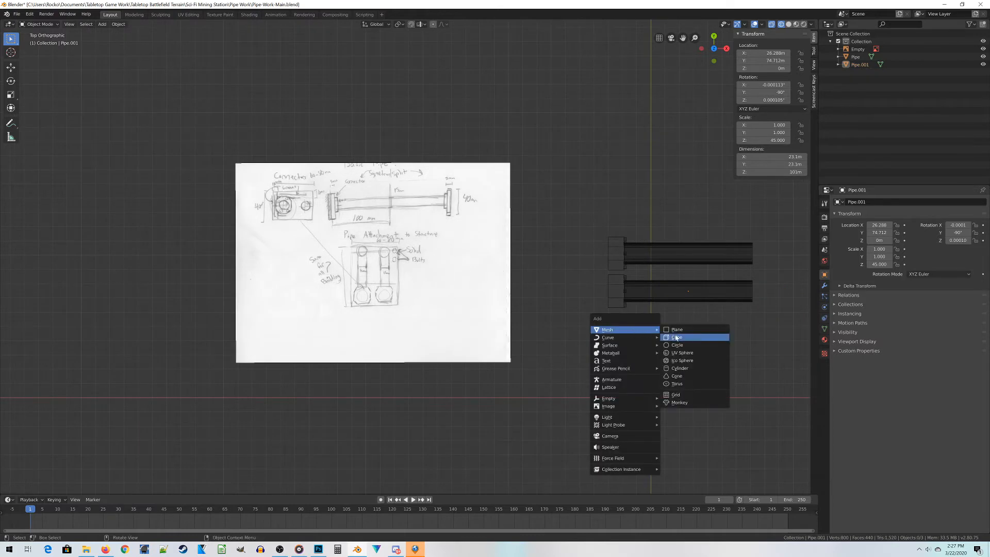
- Add a cube, move it beside the pipe ends and reposition it as a tall frame upright
{"action": "left_click", "coordinate": [677, 336]}
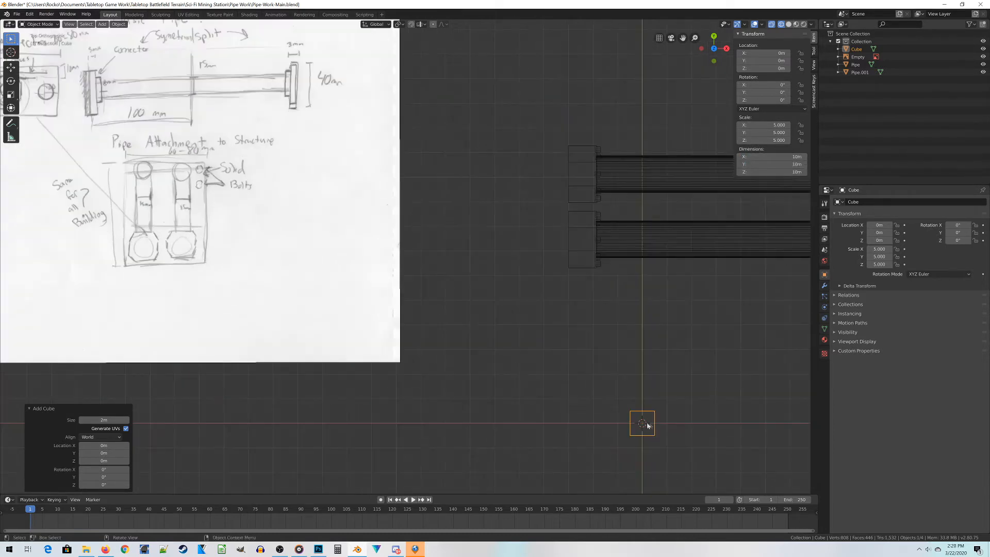
{"action": "left_click_drag", "start_coordinate": [642, 423], "coordinate": [575, 288]}
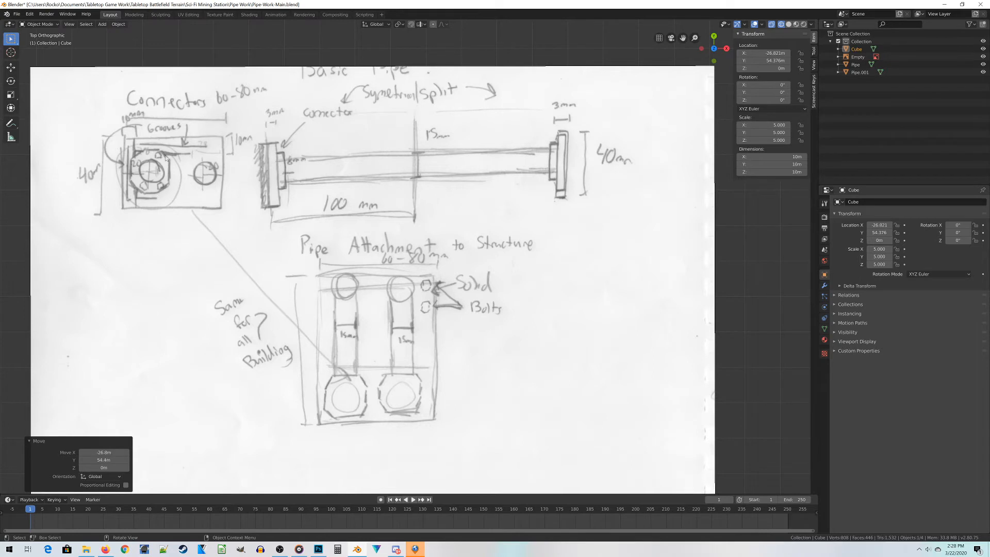
{"action": "scroll", "scroll_direction": "down", "scroll_amount": 3}
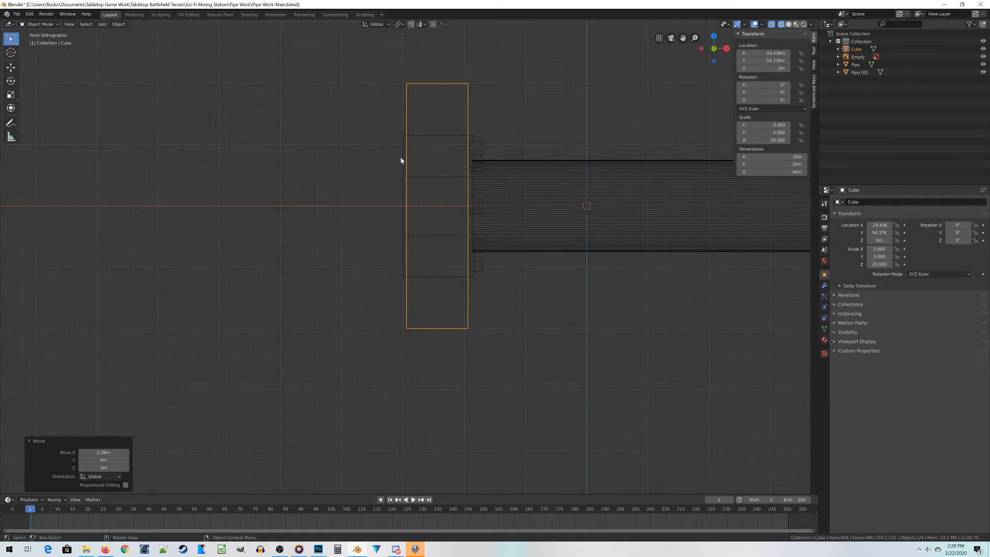
{"action": "key", "text": "g"}
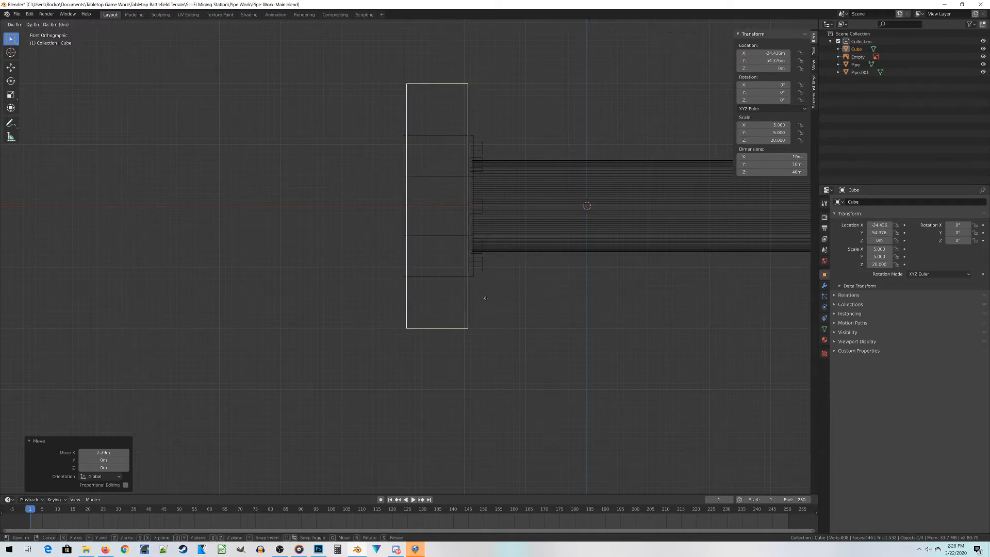
{"action": "mouse_move", "coordinate": [471, 298]}
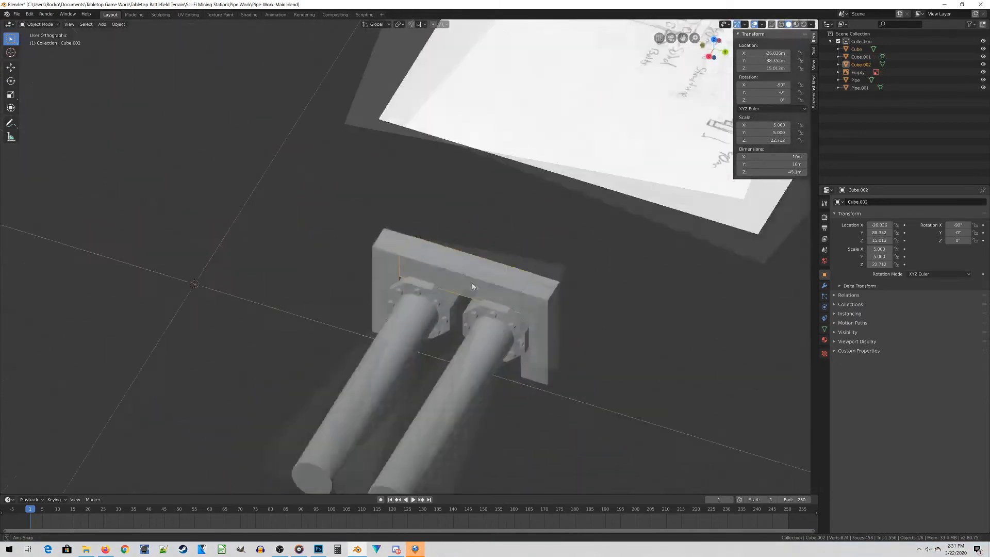
- Orbit the view to inspect the girder frame from both sides
{"action": "left_click_drag", "start_coordinate": [473, 286], "coordinate": [423, 356]}
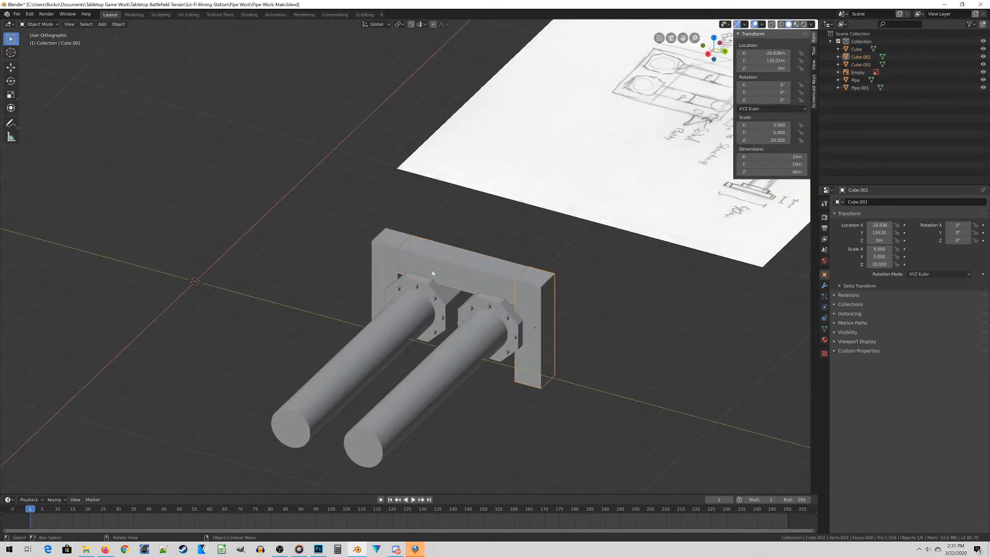
{"action": "left_click_drag", "start_coordinate": [432, 272], "coordinate": [506, 306]}
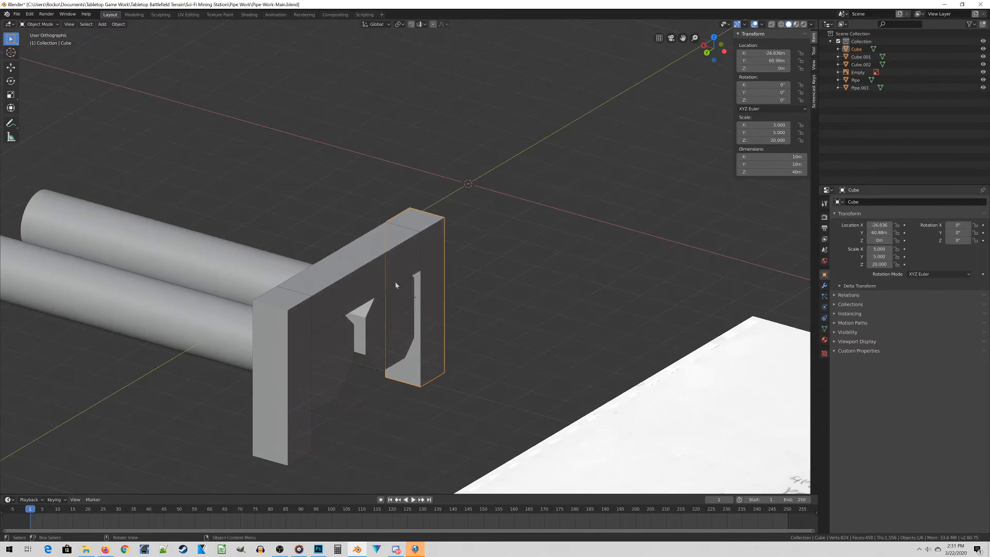
{"action": "mouse_move", "coordinate": [481, 410]}
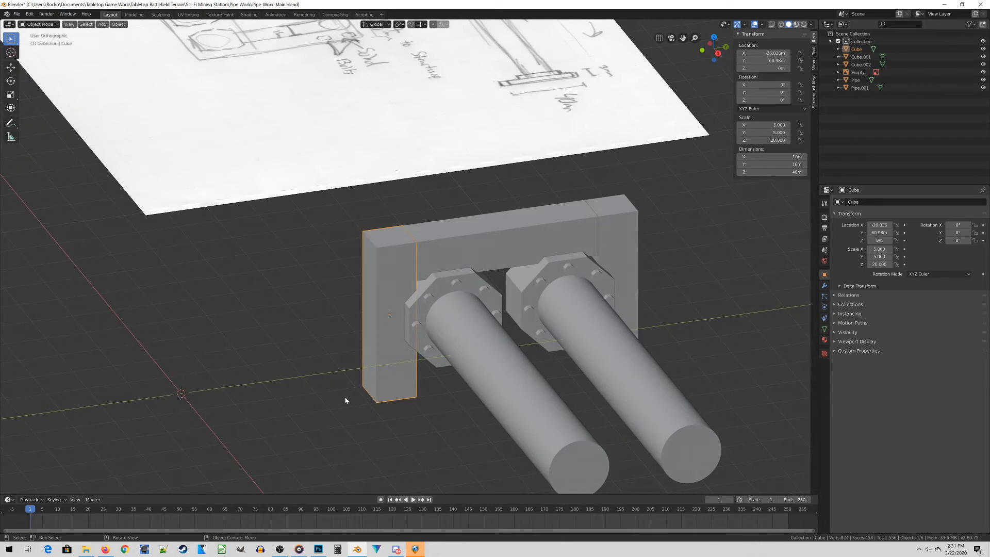
- Duplicate a block to form the small detail on the upright's outer face
{"action": "key", "text": "shift+d"}
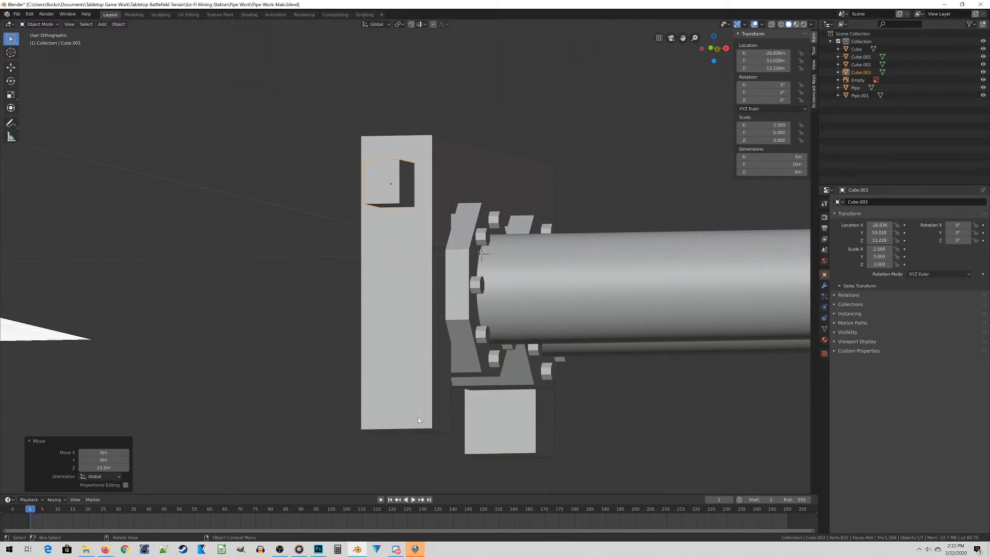
{"action": "mouse_move", "coordinate": [419, 176]}
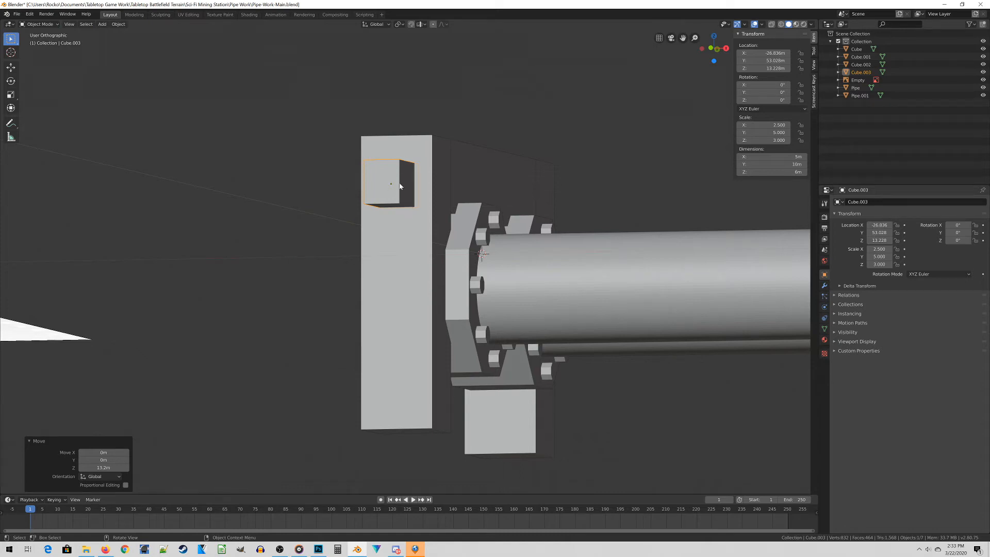
{"action": "mouse_move", "coordinate": [441, 344]}
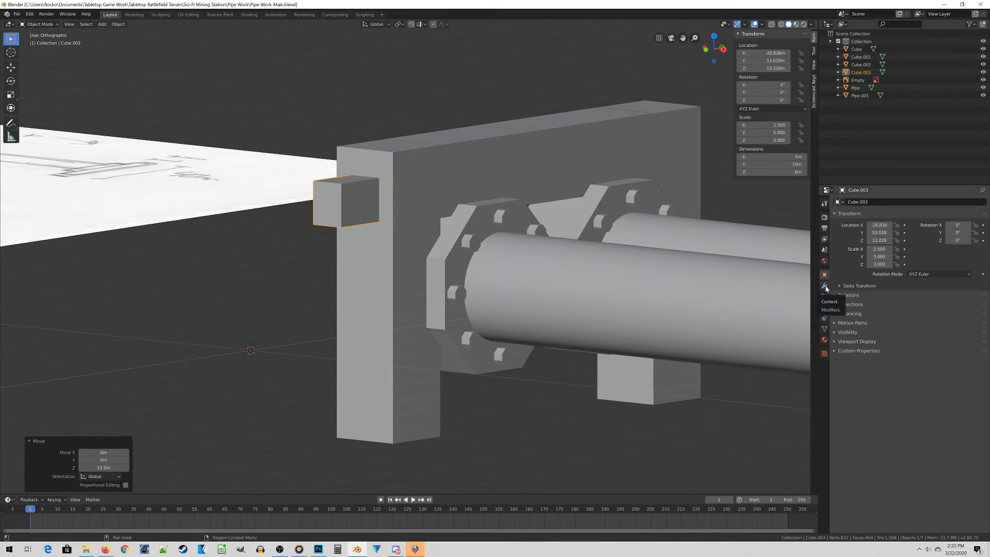
- Give the small block an Array modifier with Relative Offset Z -1.15 and Count 5
{"action": "left_click", "coordinate": [824, 282]}
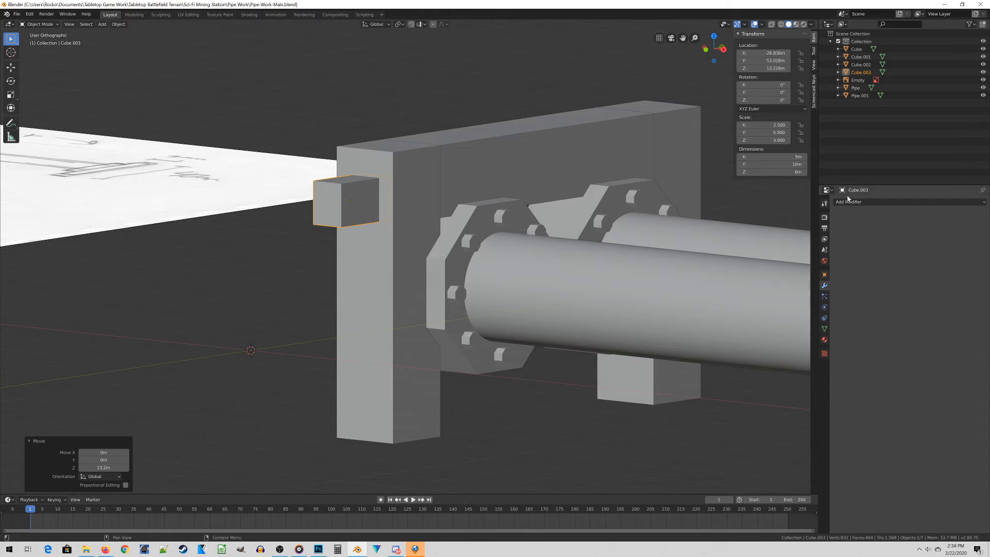
{"action": "left_click", "coordinate": [849, 201]}
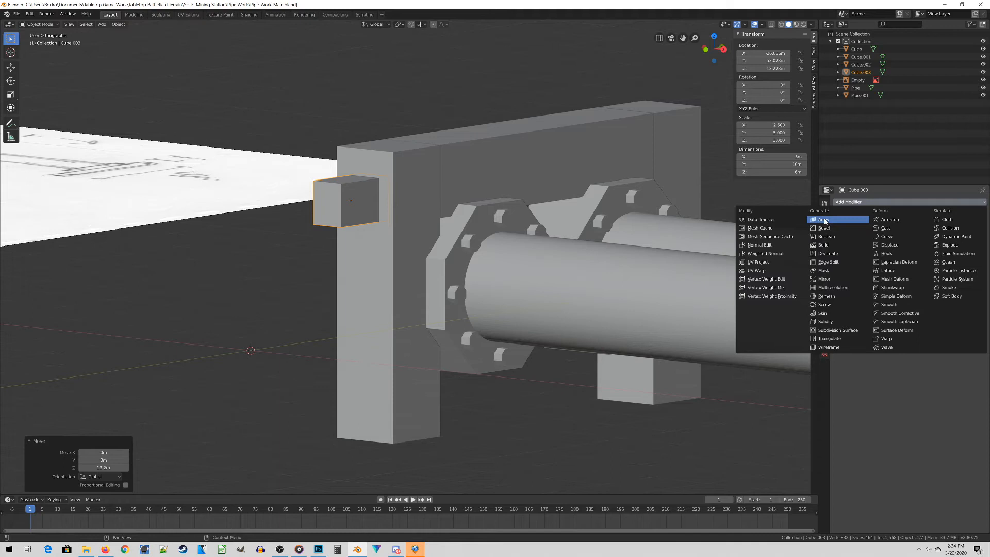
{"action": "left_click", "coordinate": [825, 219]}
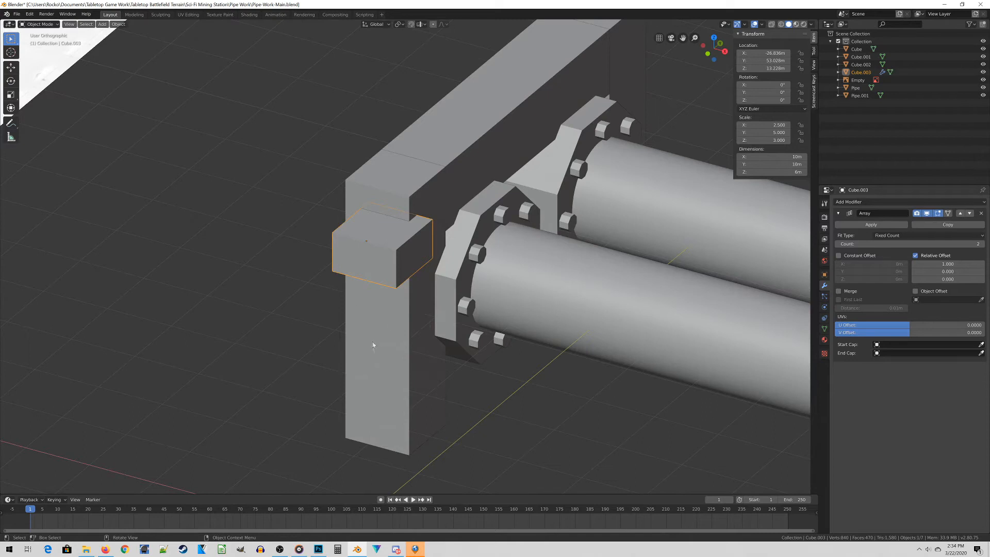
{"action": "mouse_move", "coordinate": [398, 353]}
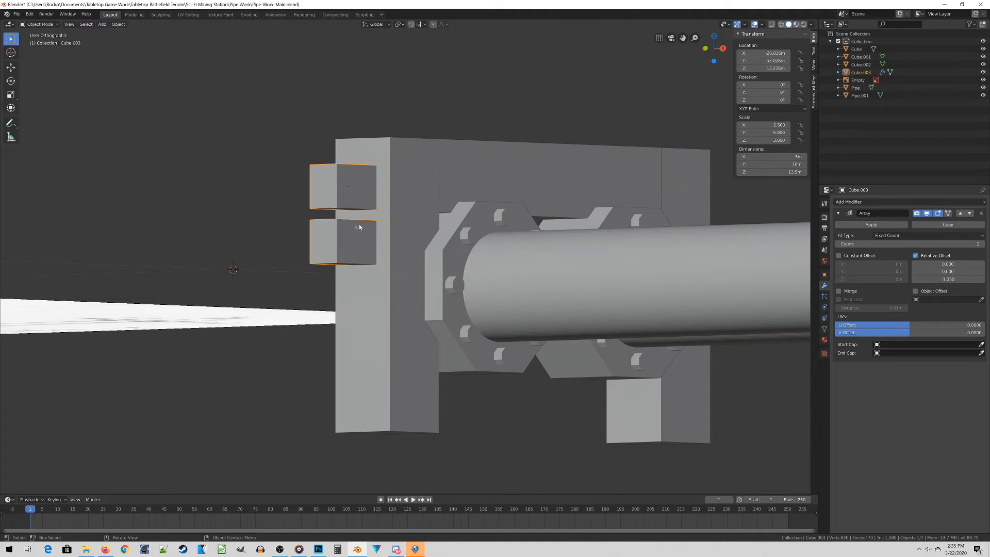
{"action": "mouse_move", "coordinate": [352, 422]}
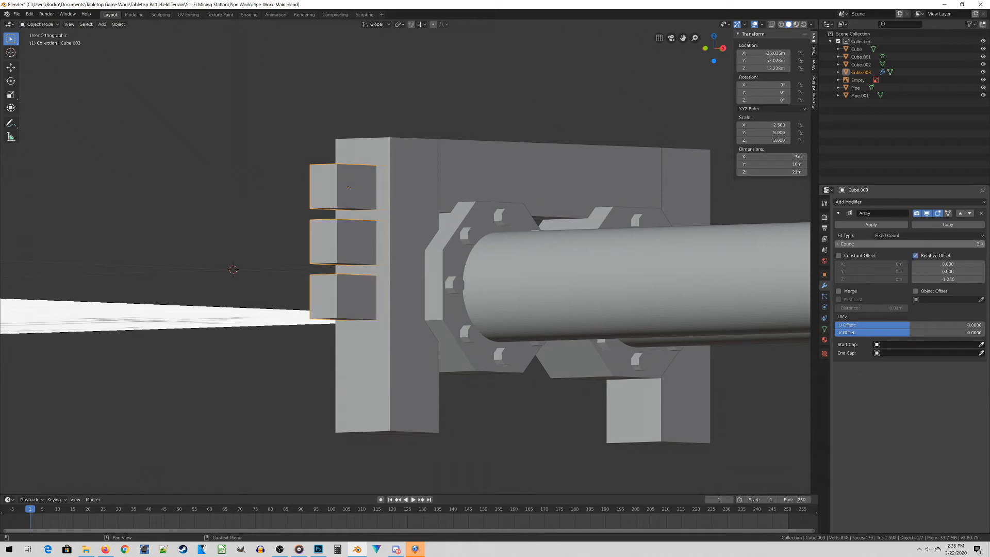
{"action": "left_click", "coordinate": [981, 246]}
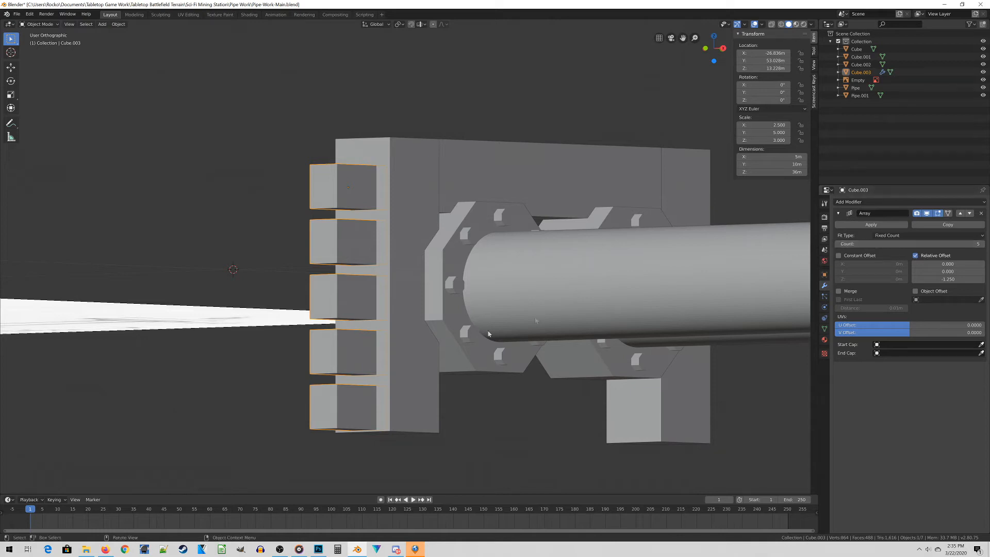
{"action": "mouse_move", "coordinate": [592, 333]}
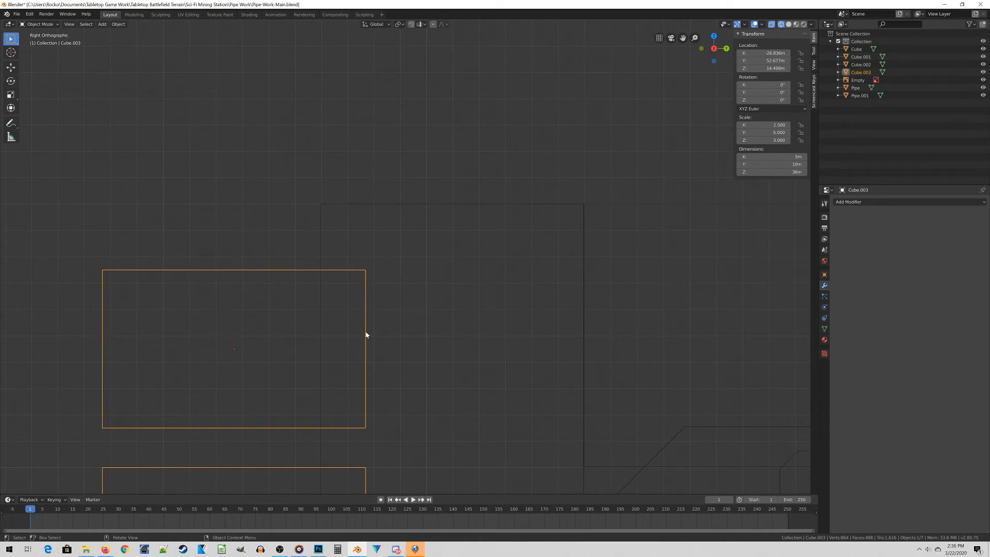
- Move the applied five-block column vertically into its final height on the upright
{"action": "key", "text": "g"}
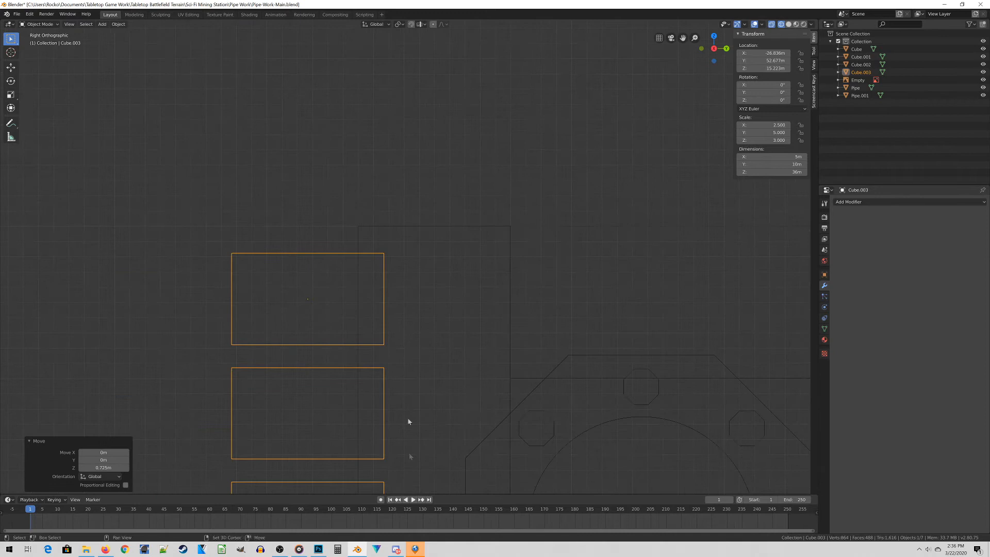
{"action": "scroll", "scroll_direction": "down", "scroll_amount": 3}
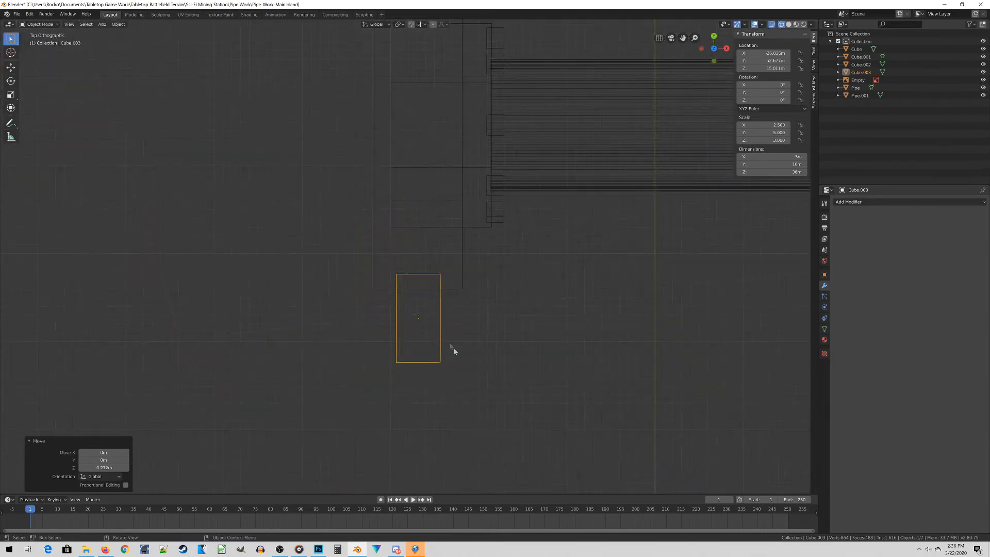
- Duplicate the block column beside the first and rotate the copy 90° on Z
{"action": "key", "text": "shift+d"}
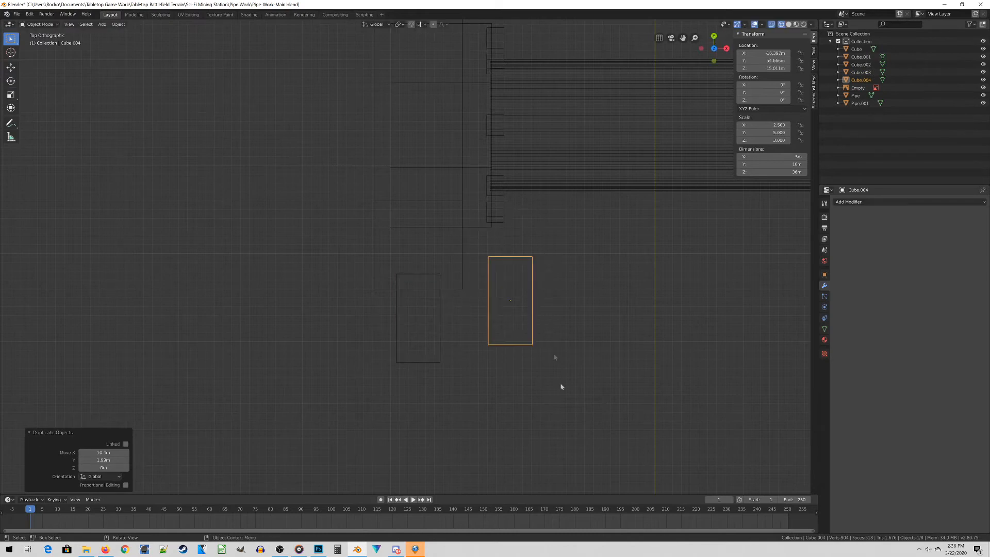
{"action": "key", "text": "r"}
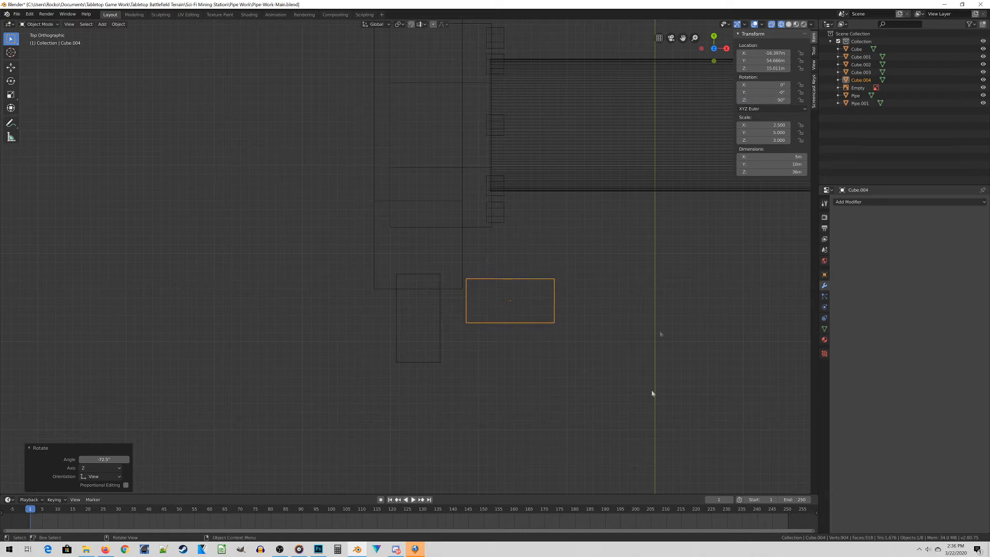
{"action": "mouse_move", "coordinate": [691, 274]}
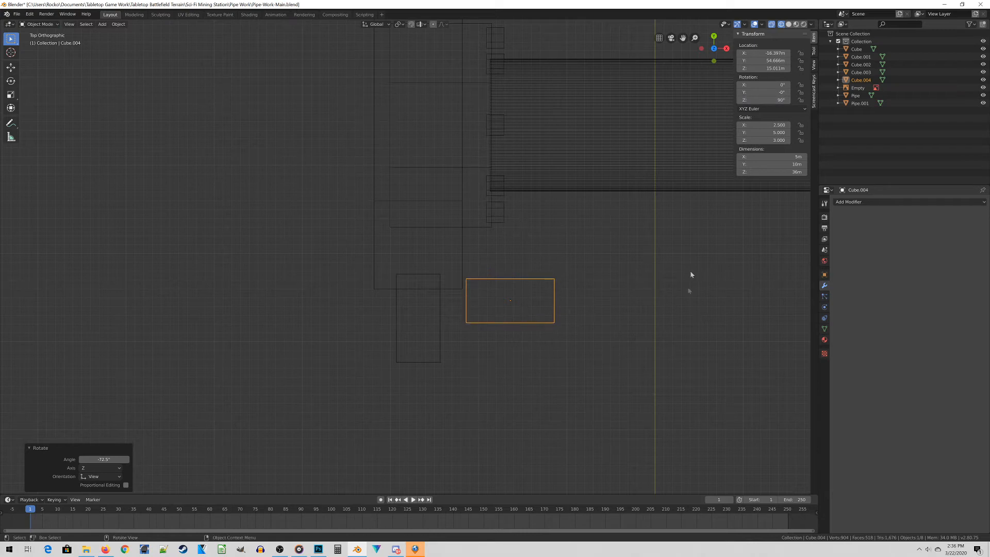
{"action": "key", "text": "r"}
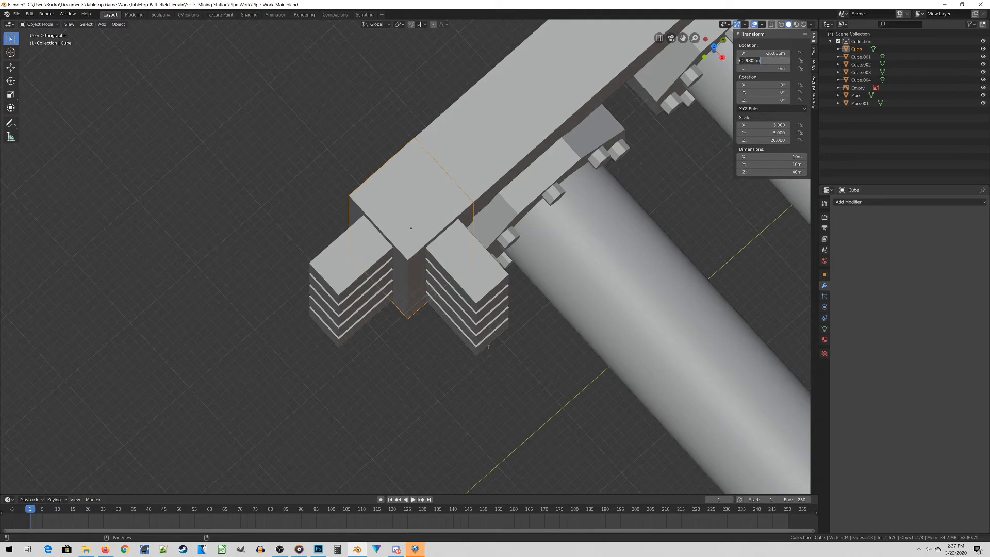
- Copy the upright's Location Y and carry it over to the second block column for alignment
{"action": "left_click", "coordinate": [764, 61]}
{"action": "type", "text": "-1"}
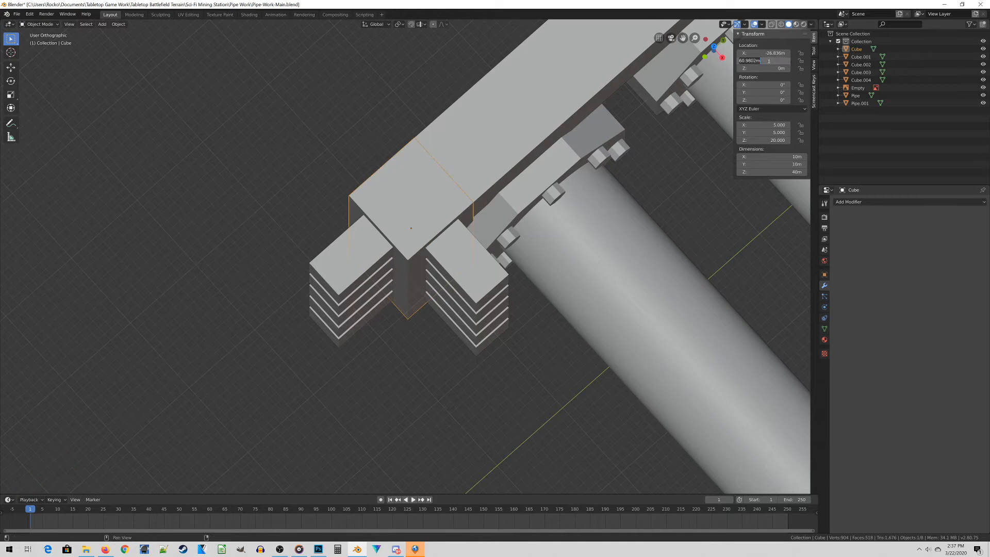
{"action": "left_click", "coordinate": [461, 259]}
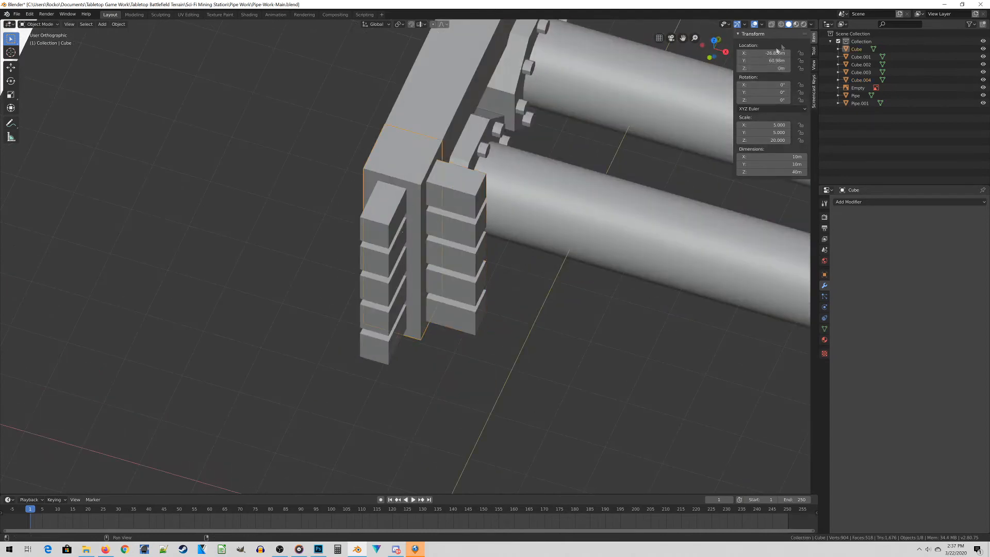
{"action": "left_click", "coordinate": [378, 253]}
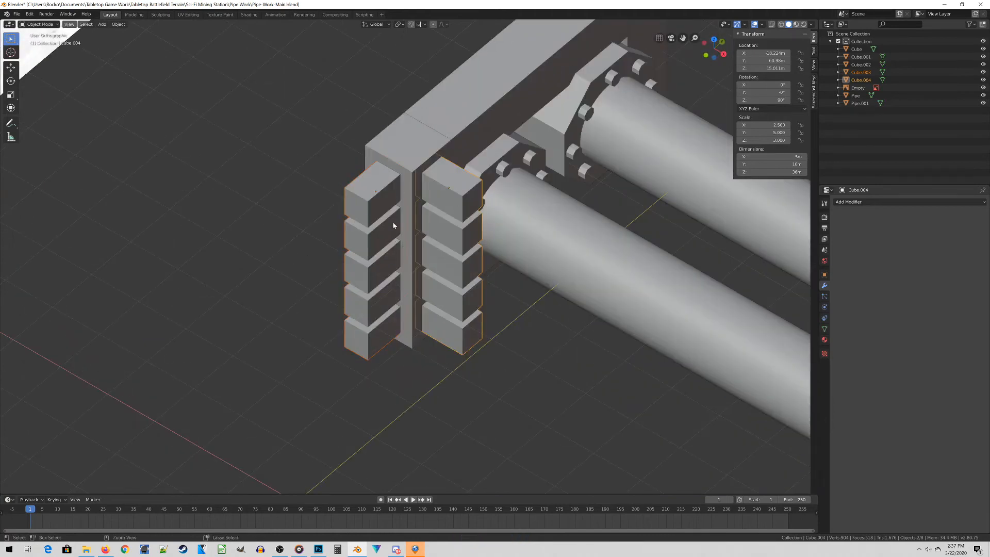
{"action": "left_click", "coordinate": [825, 275]}
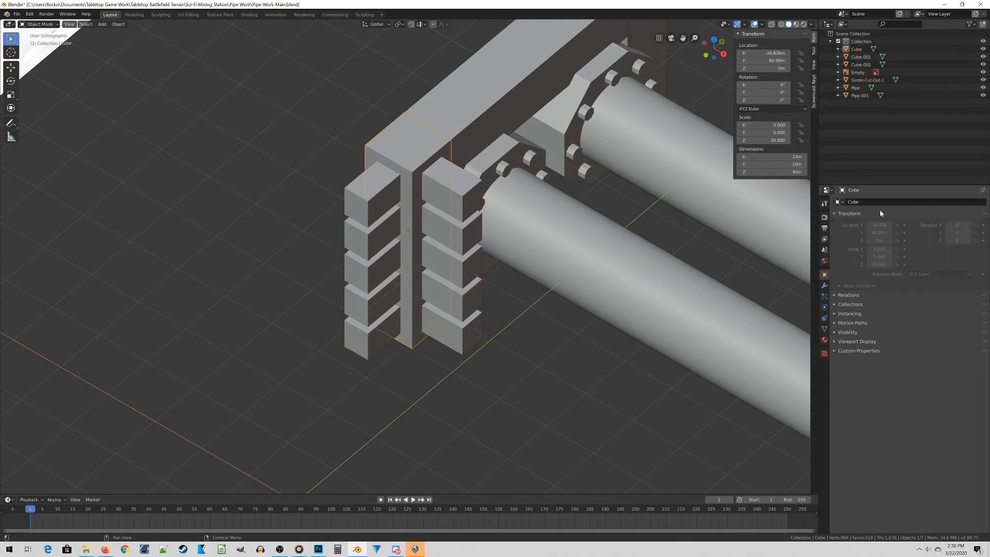
- Rename Cube to Vertical Girder and apply a Difference Boolean using Girder-Cut-Out-1
{"action": "double_click", "coordinate": [853, 201]}
{"action": "type", "text": "Vertical Girder"}
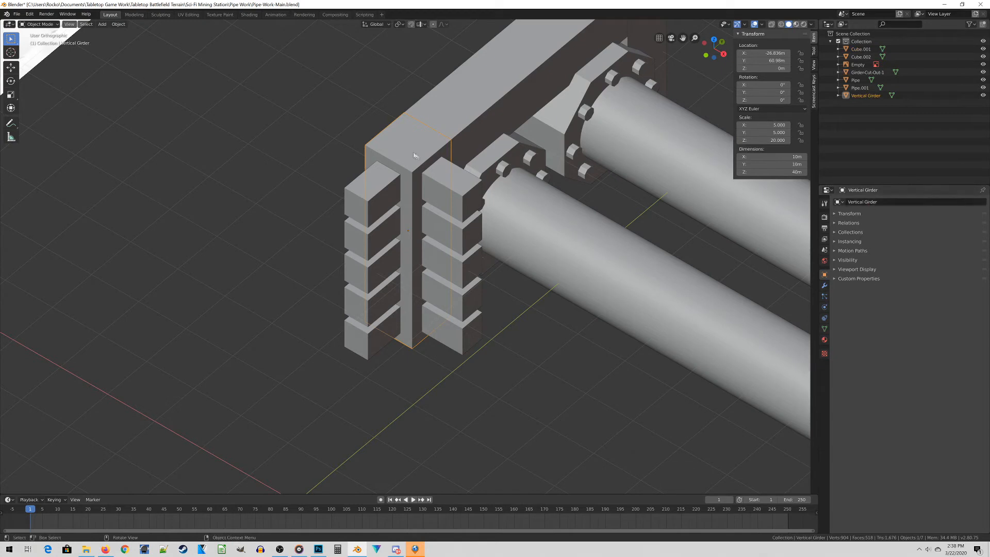
{"action": "left_click", "coordinate": [824, 285]}
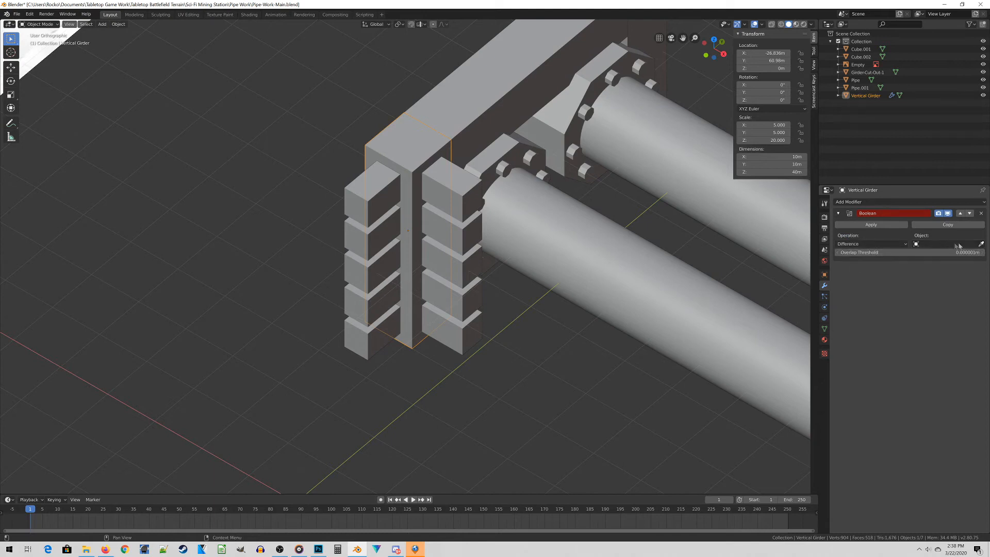
{"action": "left_click", "coordinate": [940, 243]}
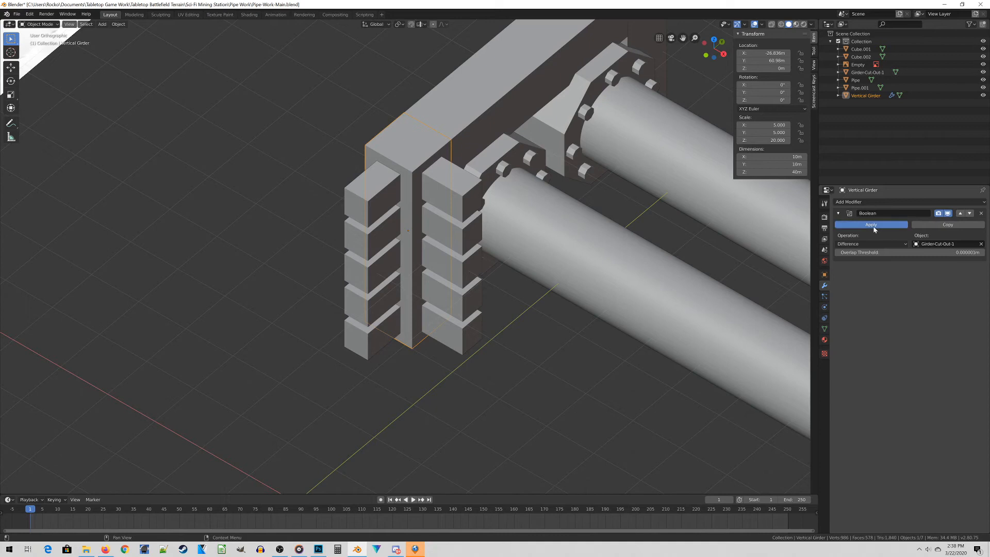
{"action": "left_click", "coordinate": [872, 224]}
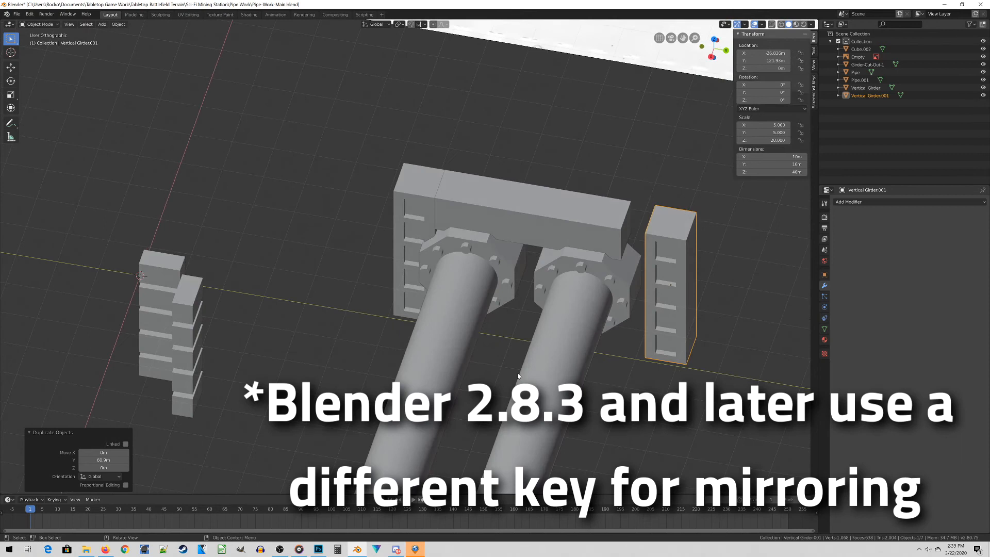
- Mirror the duplicated girder Vertical Girder.001 to the opposite side of the pipes
{"action": "key", "text": "ctrl+m"}
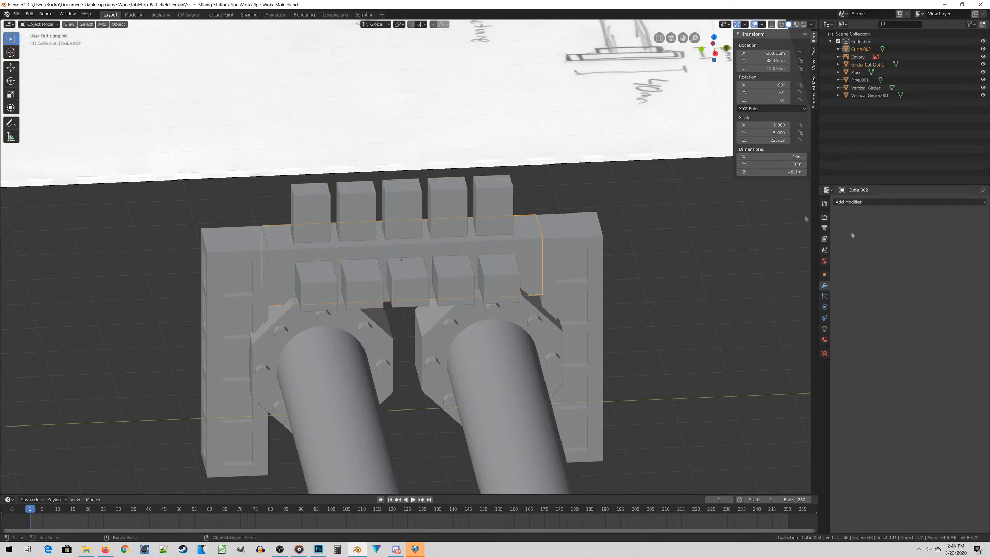
- Select Cube.002 in the Outliner to fit it between the vertical girders
{"action": "left_click", "coordinate": [849, 201]}
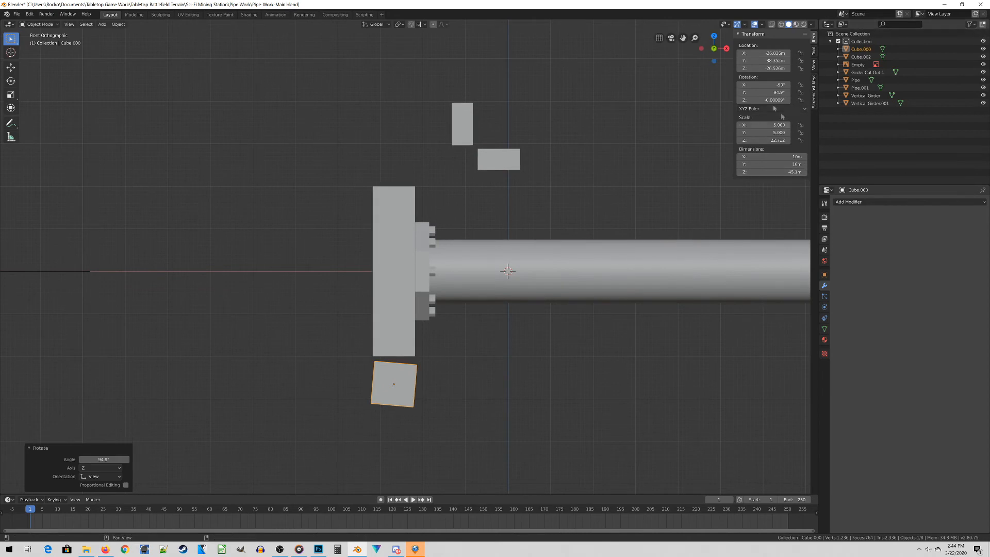
- Set the girder copy Cube.000's rotation precisely to about 95 degrees in the N panel
{"action": "left_click", "coordinate": [765, 86]}
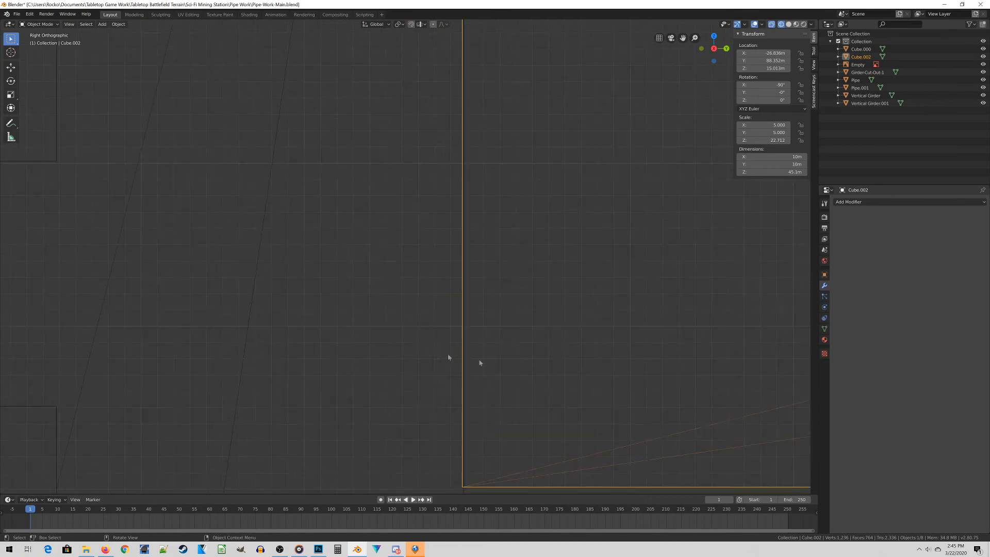
- Zoom toward the corners to line the girder copies' edges against the vertical girders
{"action": "scroll", "scroll_direction": "down", "scroll_amount": 3}
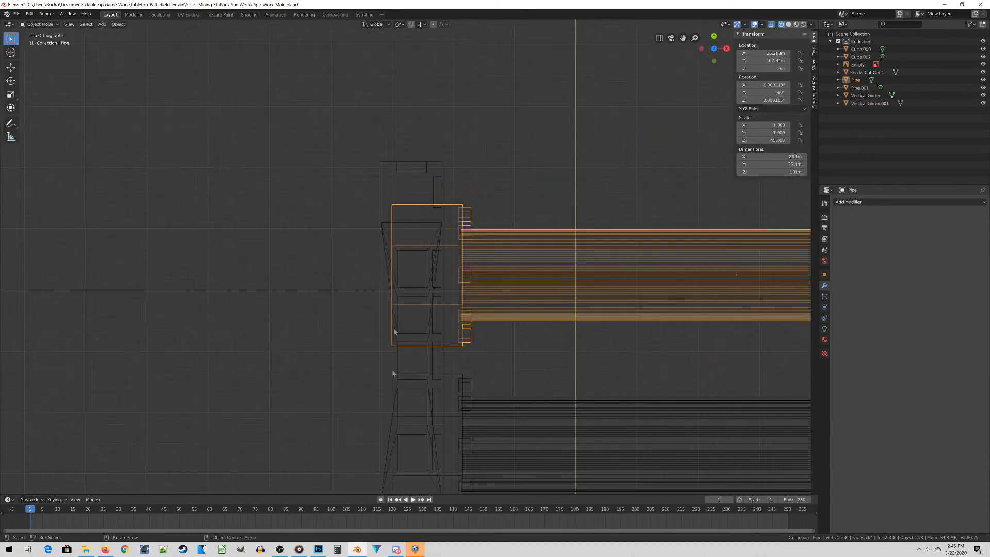
- Move each pipe's end vertices along X so both back ends meet the girder frame's edge
{"action": "key", "text": "Tab"}
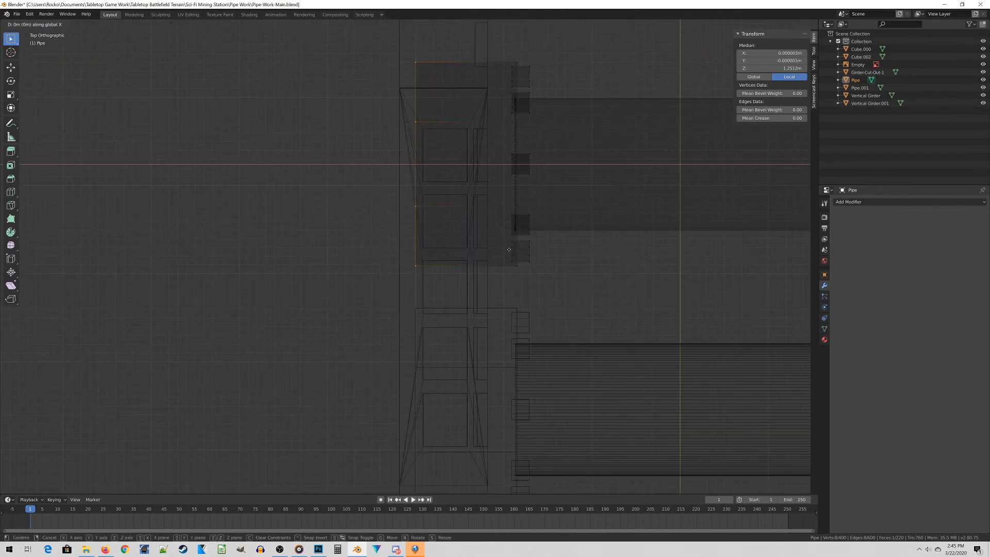
{"action": "left_click", "coordinate": [492, 236]}
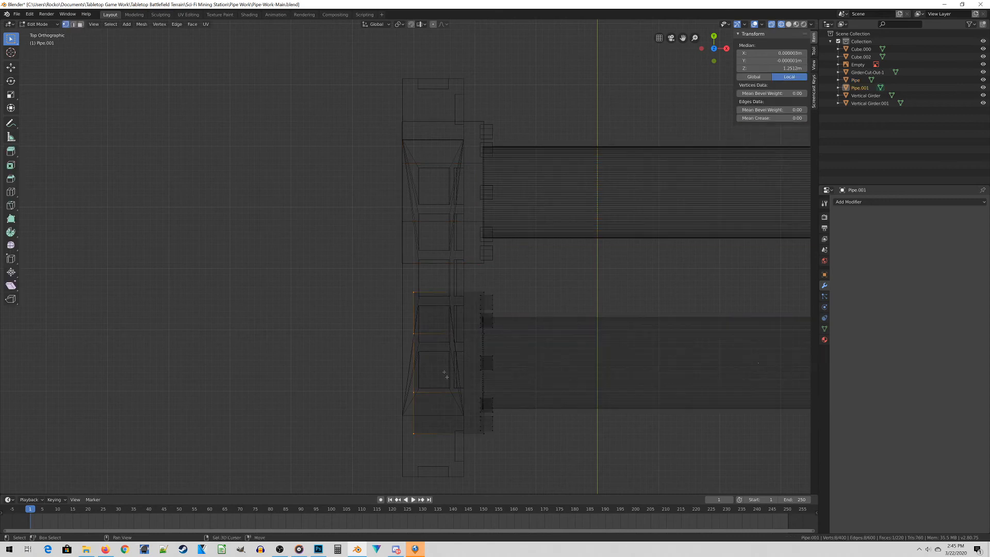
{"action": "left_click_drag", "start_coordinate": [446, 373], "coordinate": [455, 281]}
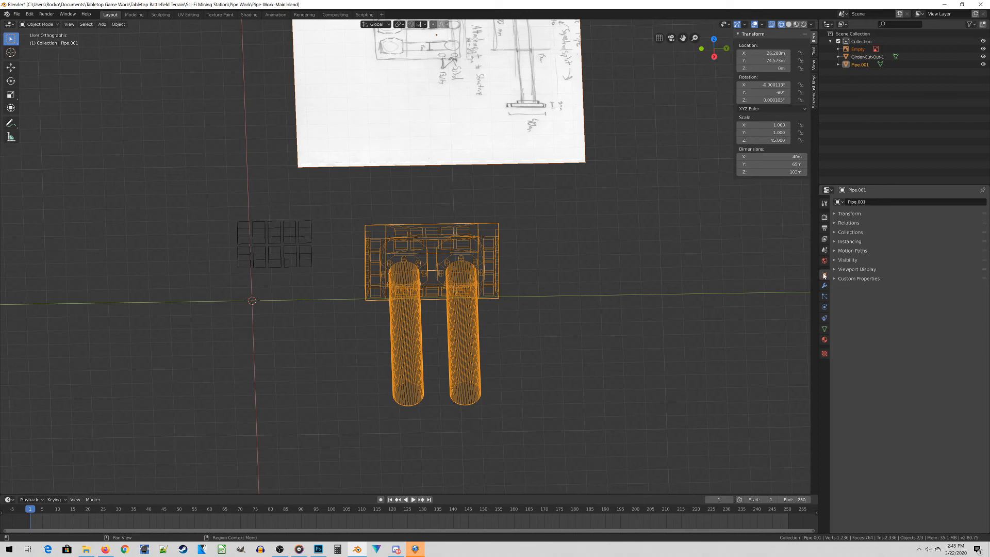
- Rename the joined pipe-and-girder object to 'Pipe Assembly' in the Outliner
{"action": "double_click", "coordinate": [872, 201]}
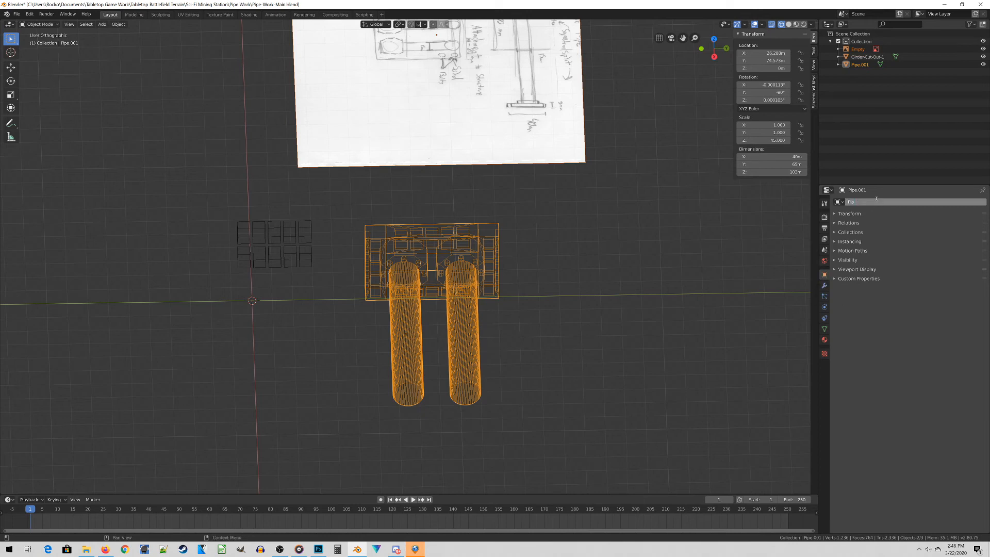
{"action": "type", "text": "Pipe Assembly"}
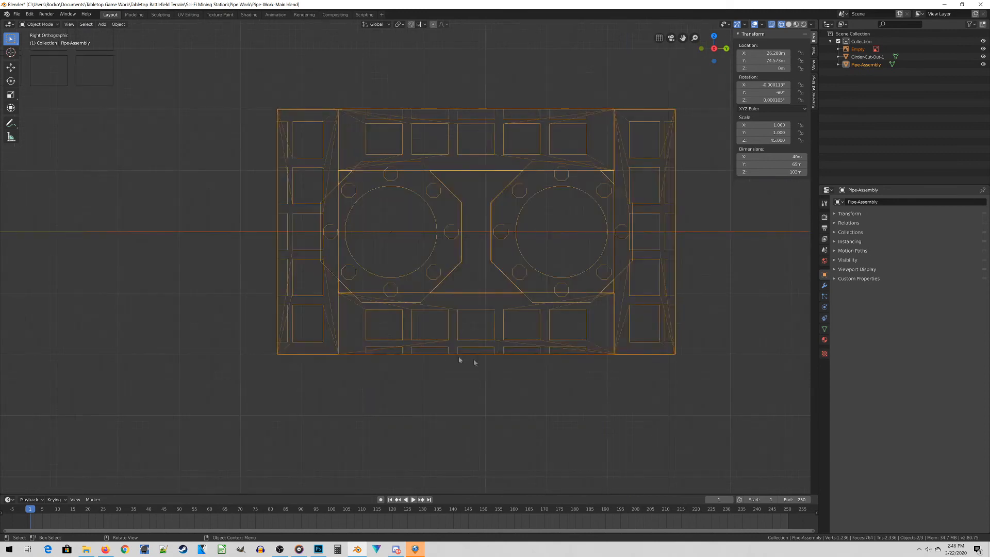
- View Pipe-Assembly from the front and enter Edit Mode on its frame edges
{"action": "scroll", "scroll_direction": "up", "scroll_amount": 3}
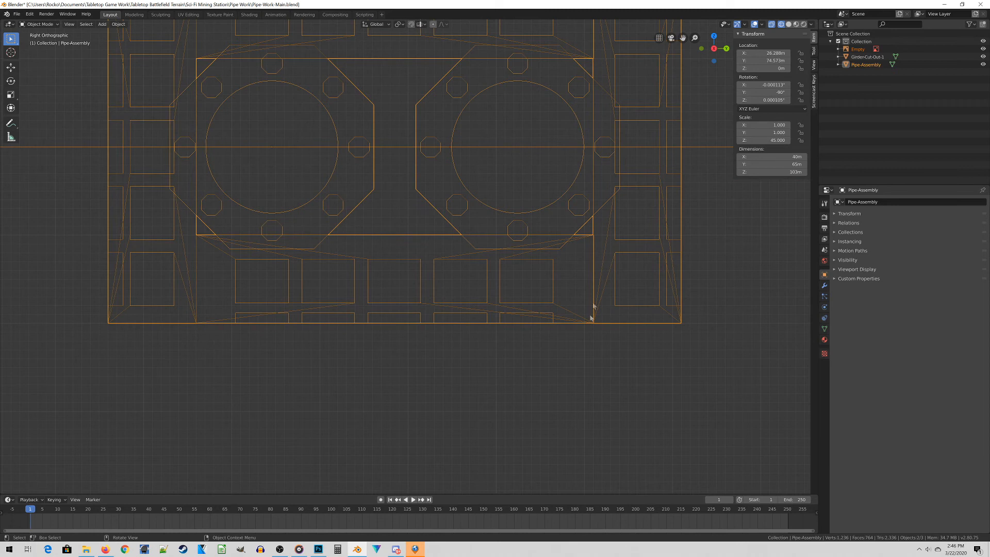
{"action": "scroll", "scroll_direction": "down", "scroll_amount": 3}
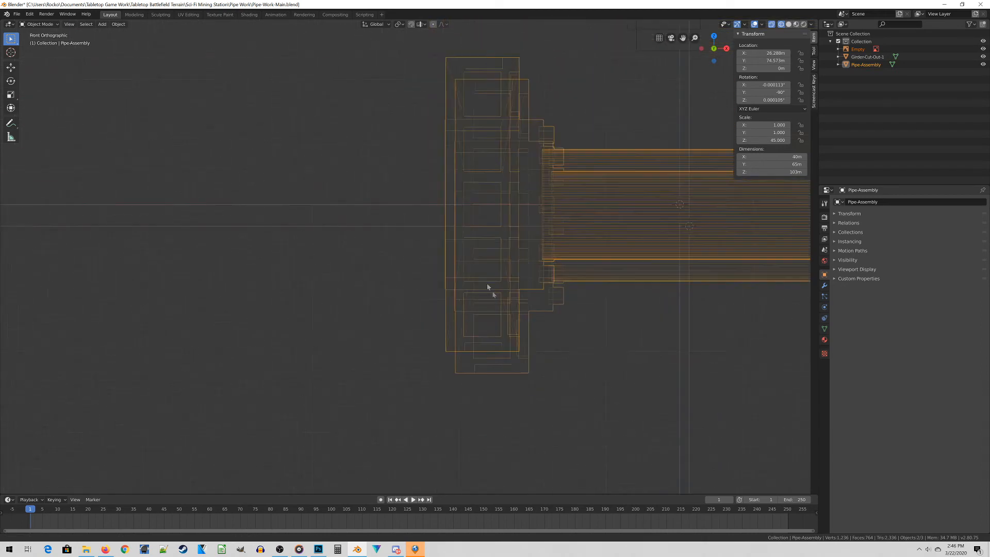
{"action": "key", "text": "Tab"}
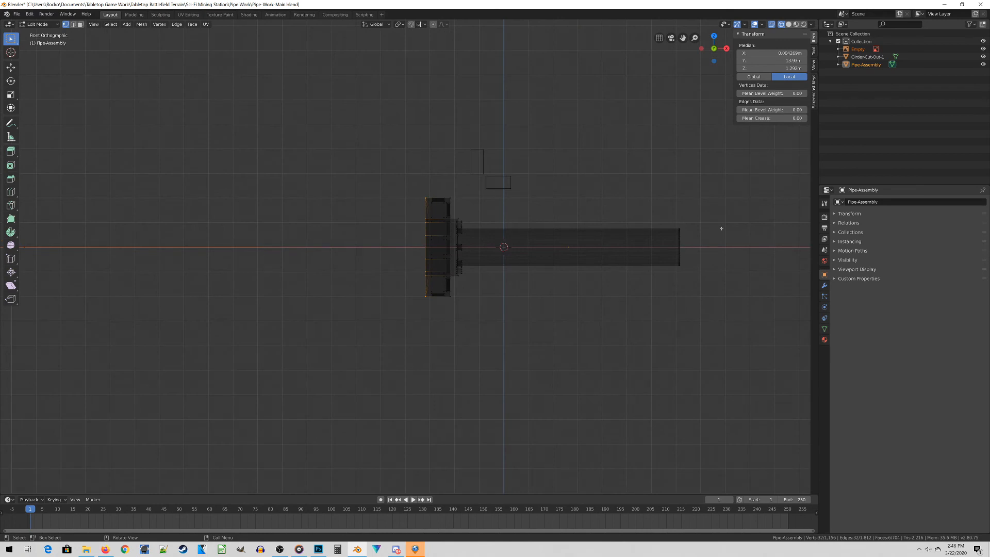
{"action": "scroll", "scroll_direction": "up", "scroll_amount": 3}
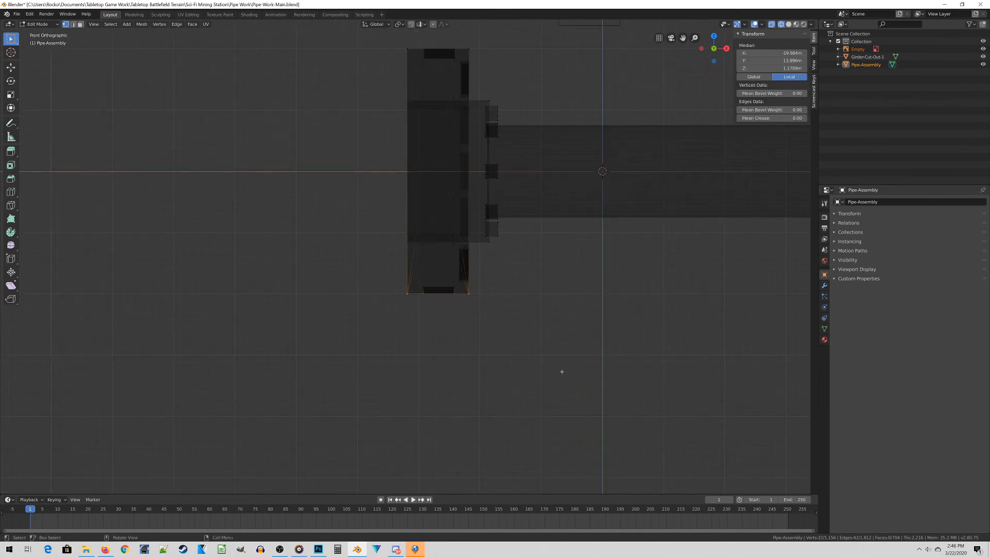
- Scale the lower and upper frame-edge vertices level so they line up with each other
{"action": "key", "text": "s"}
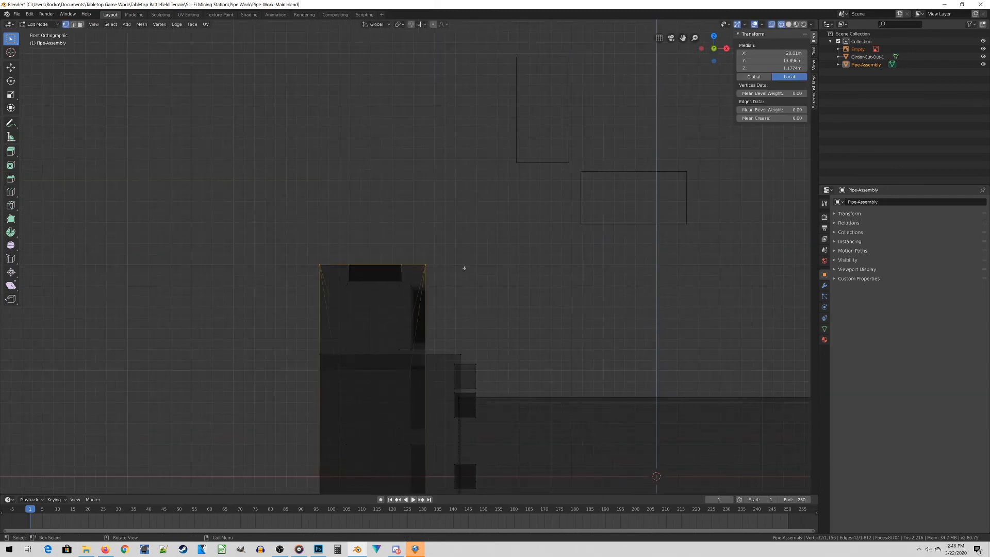
{"action": "key", "text": "s"}
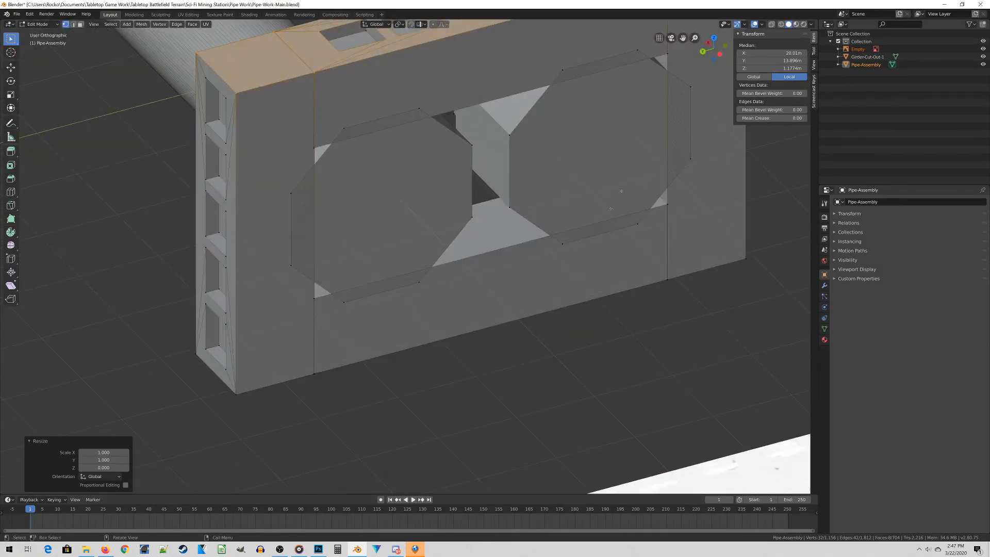
- Flatten the top vertices to one height with S Z 0, check in Object Mode, and resume mesh editing
{"action": "key", "text": "Tab"}
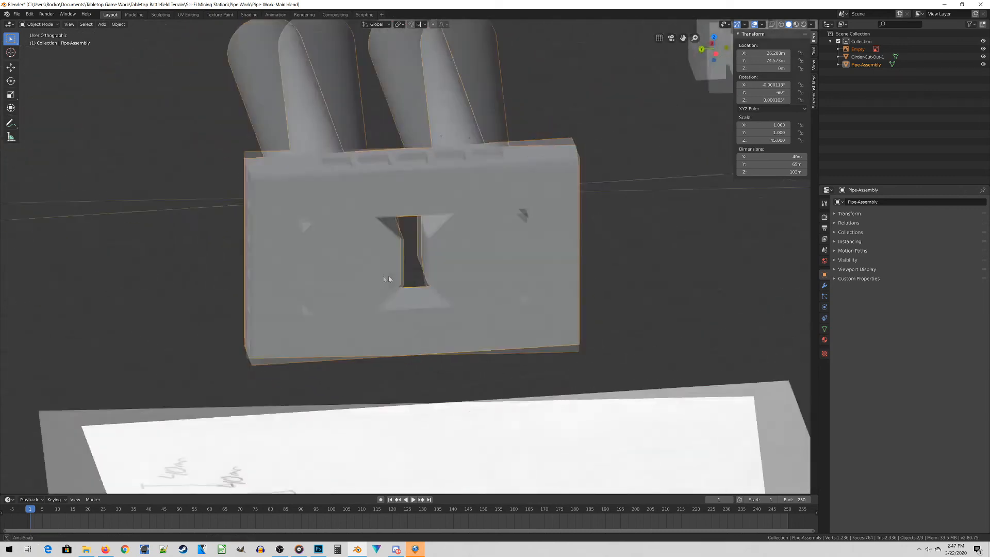
{"action": "key", "text": "Tab"}
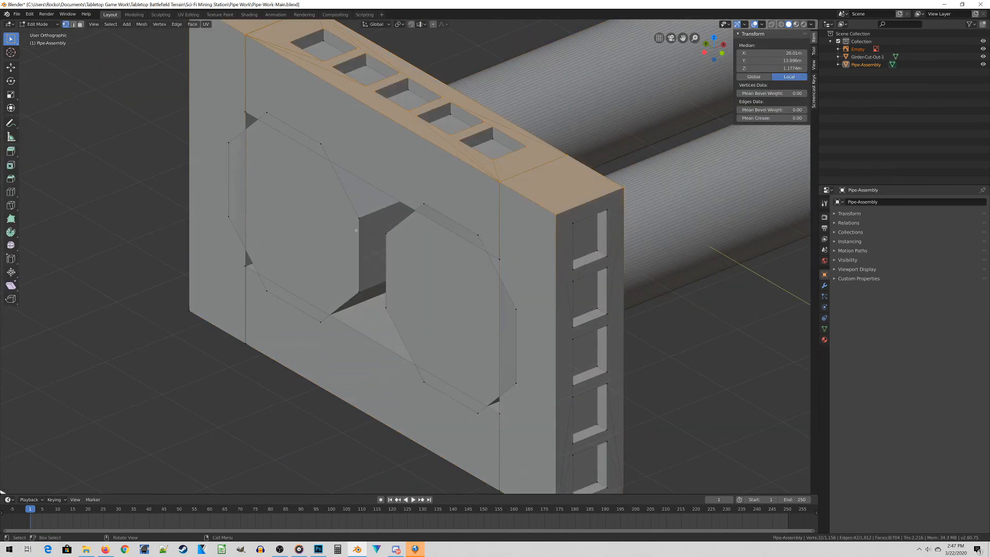